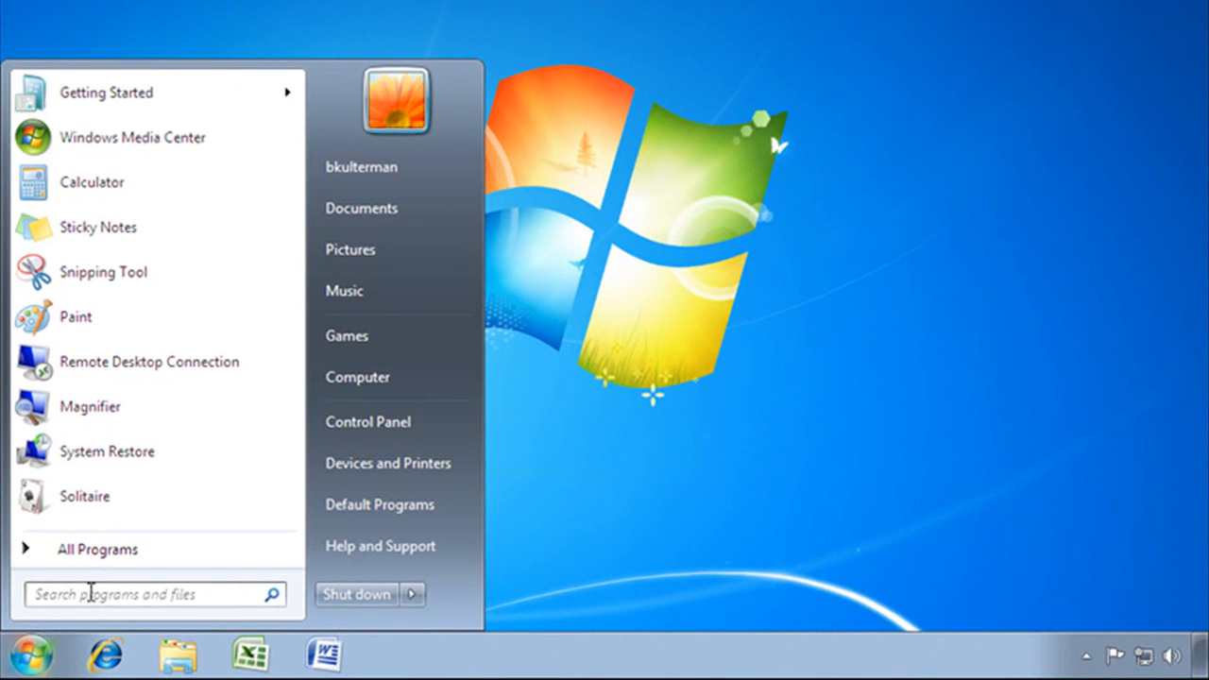
- Search the Start menu for 'system restore' and launch System Restore
text(system re)
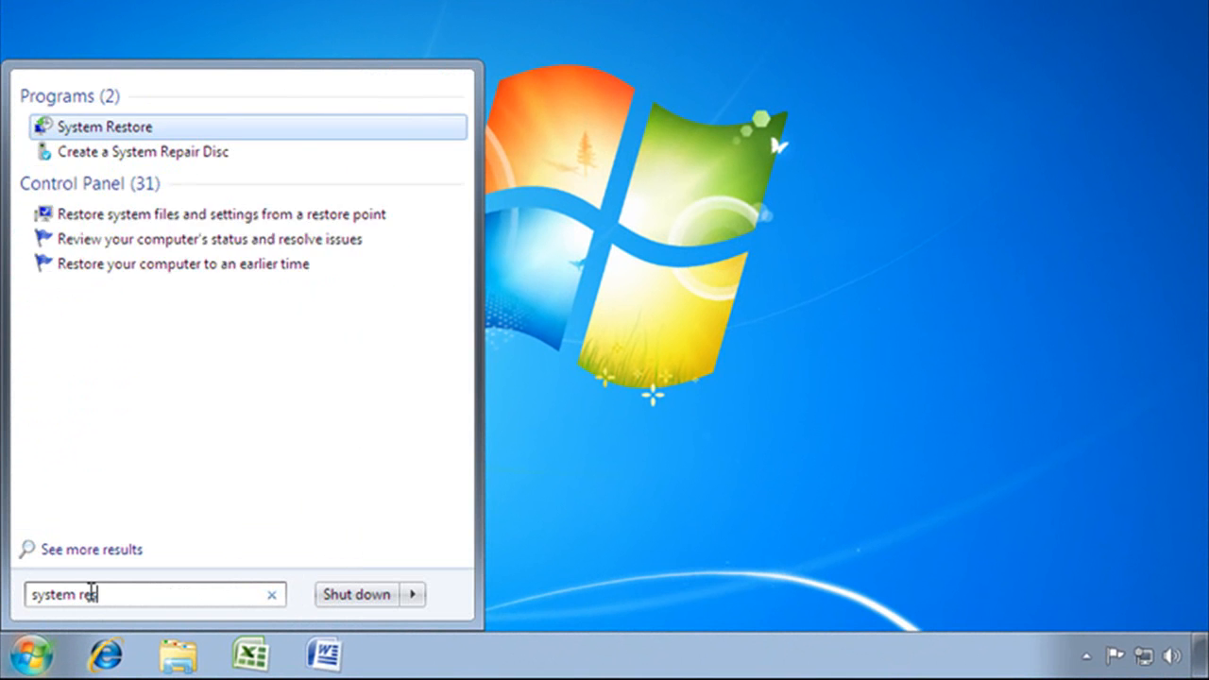
text(store)
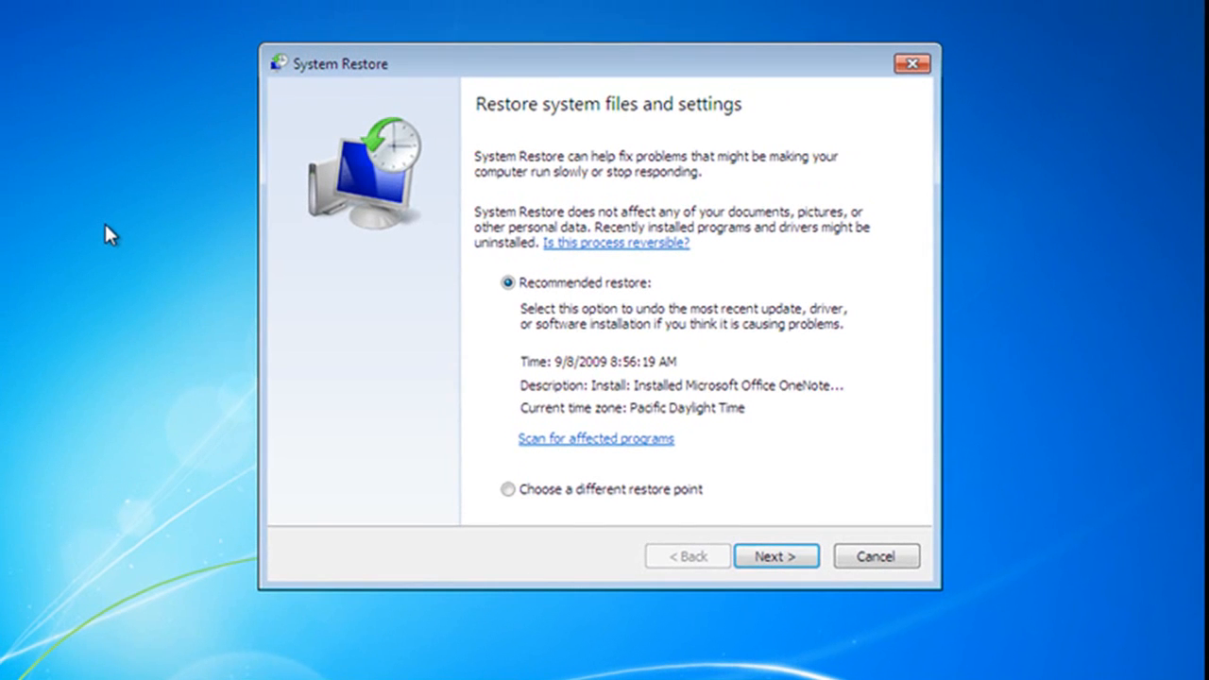
mouse_move(501, 352)
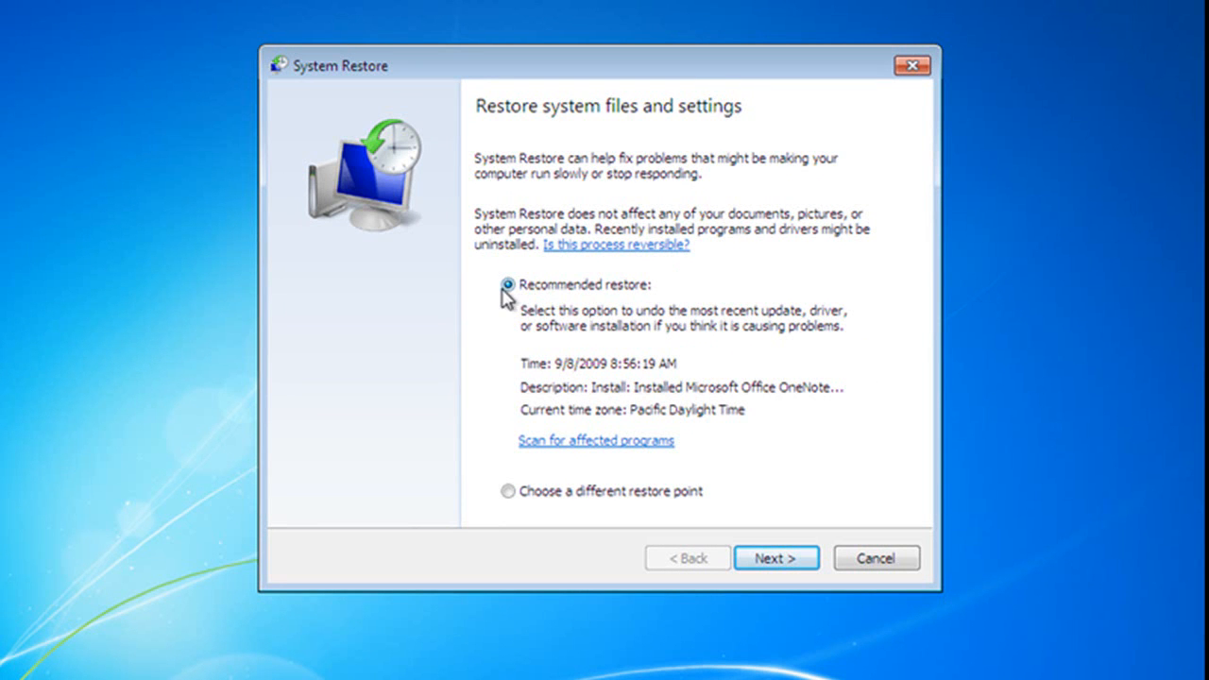
mouse_move(808, 357)
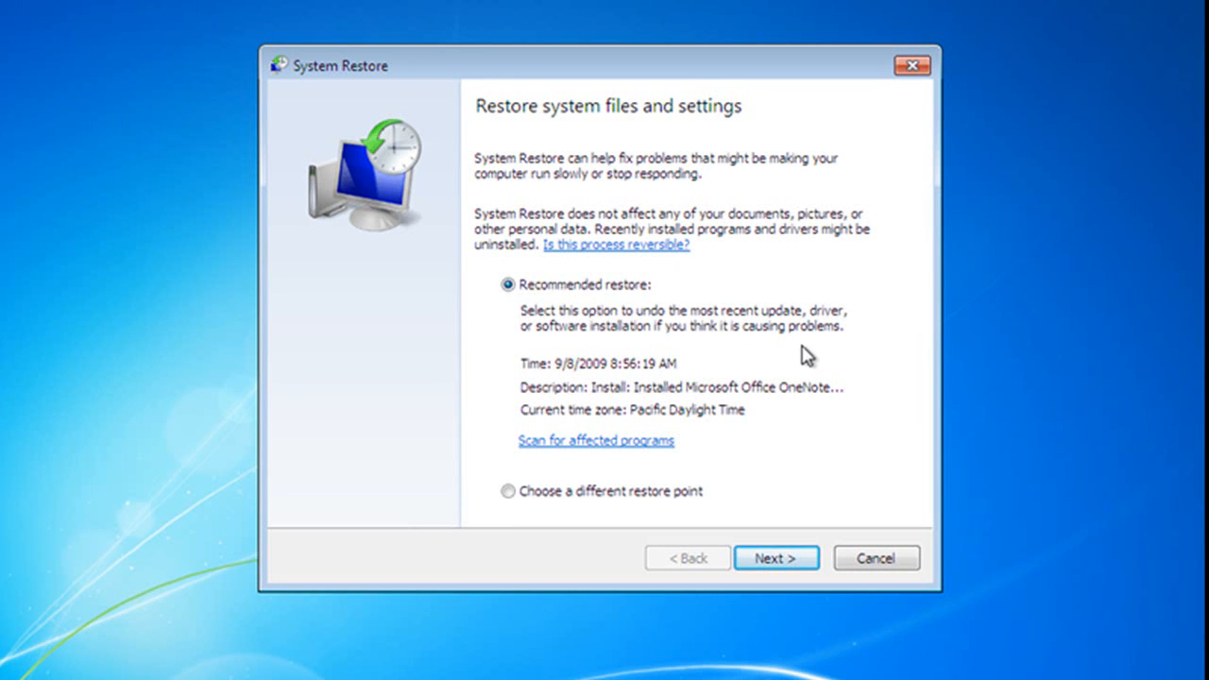
mouse_move(771, 409)
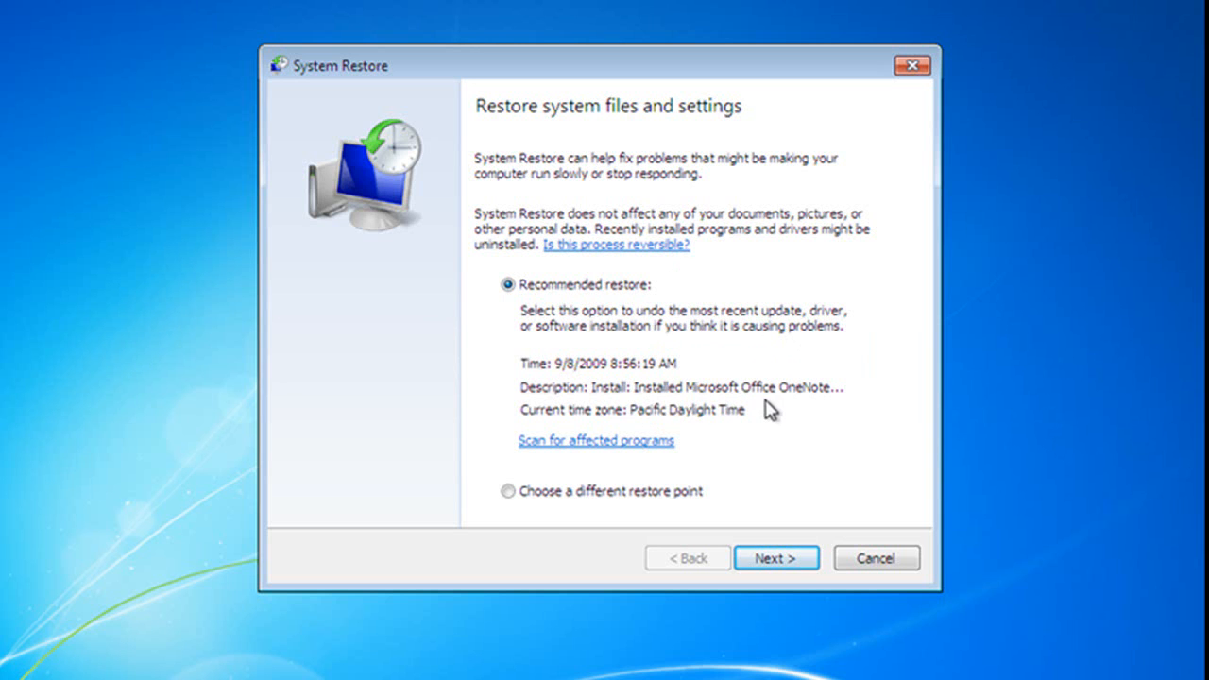
mouse_move(563, 521)
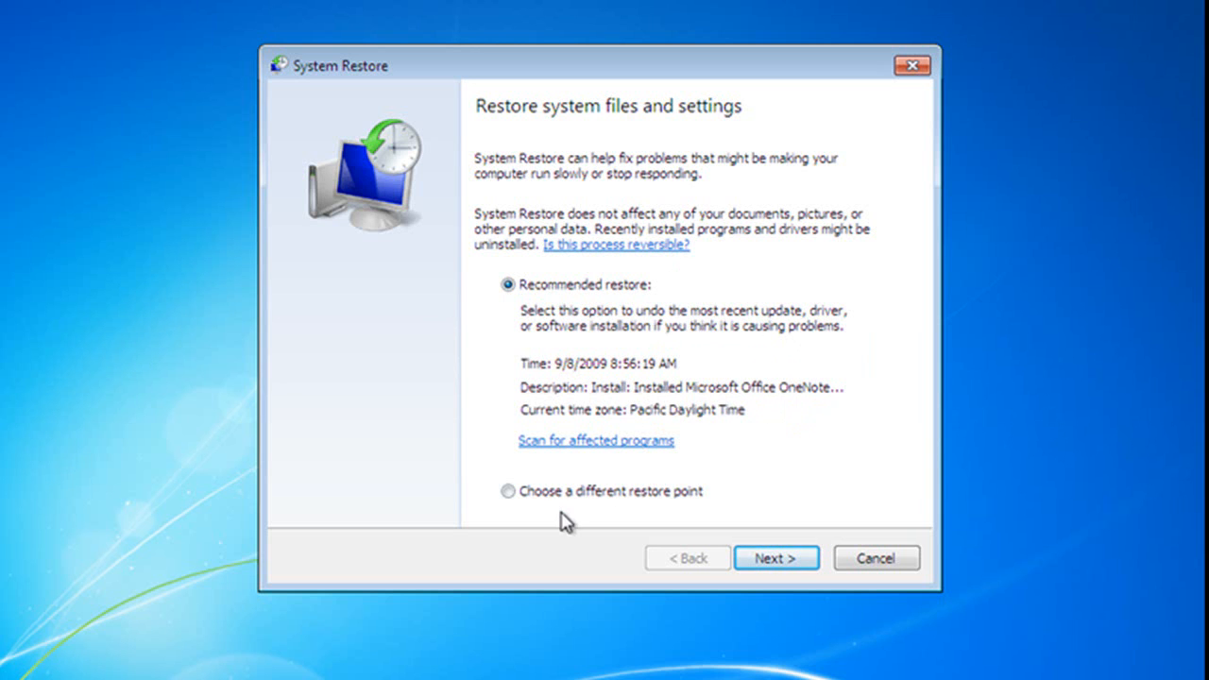
- Select 'Choose a different restore point' in the System Restore wizard
click(508, 491)
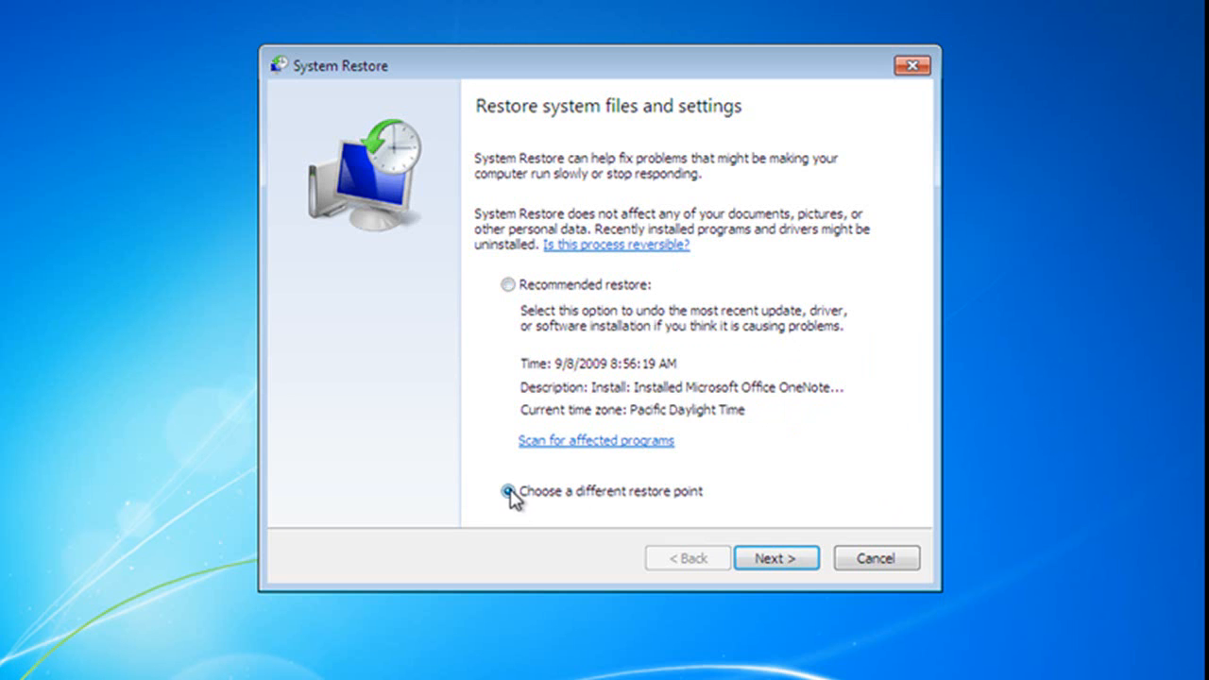
click(508, 491)
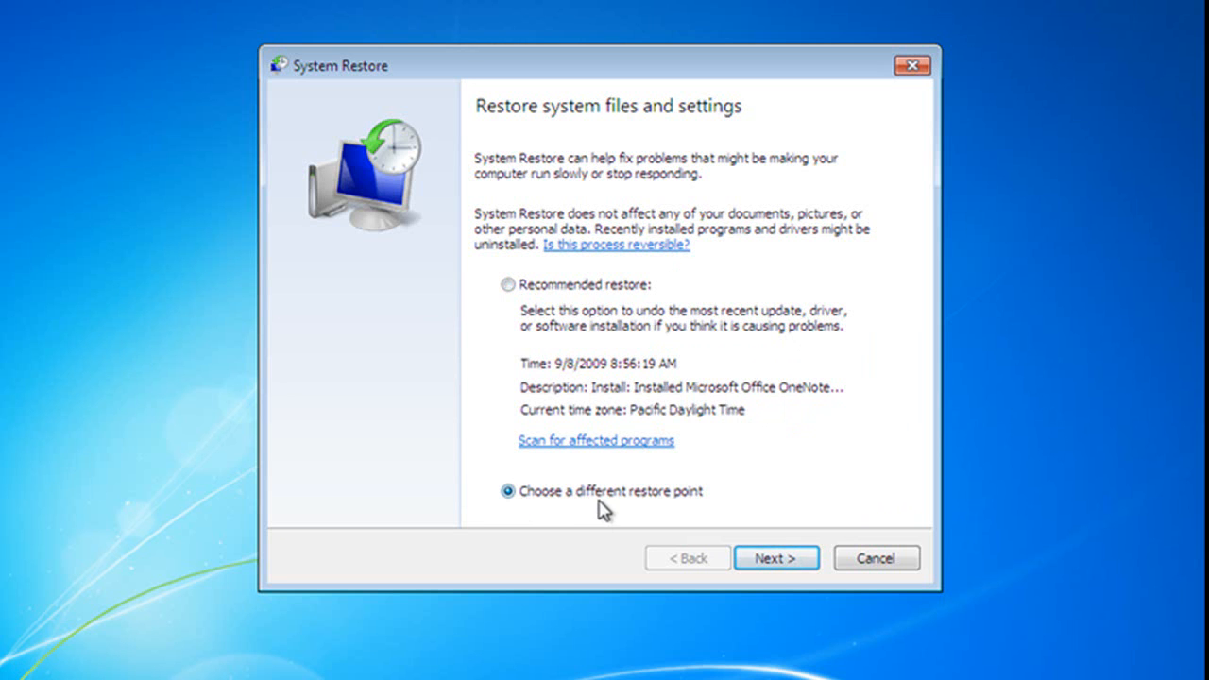
- Advance to the restore point list and scan programs affected by the OneNote 2007 install point
click(775, 557)
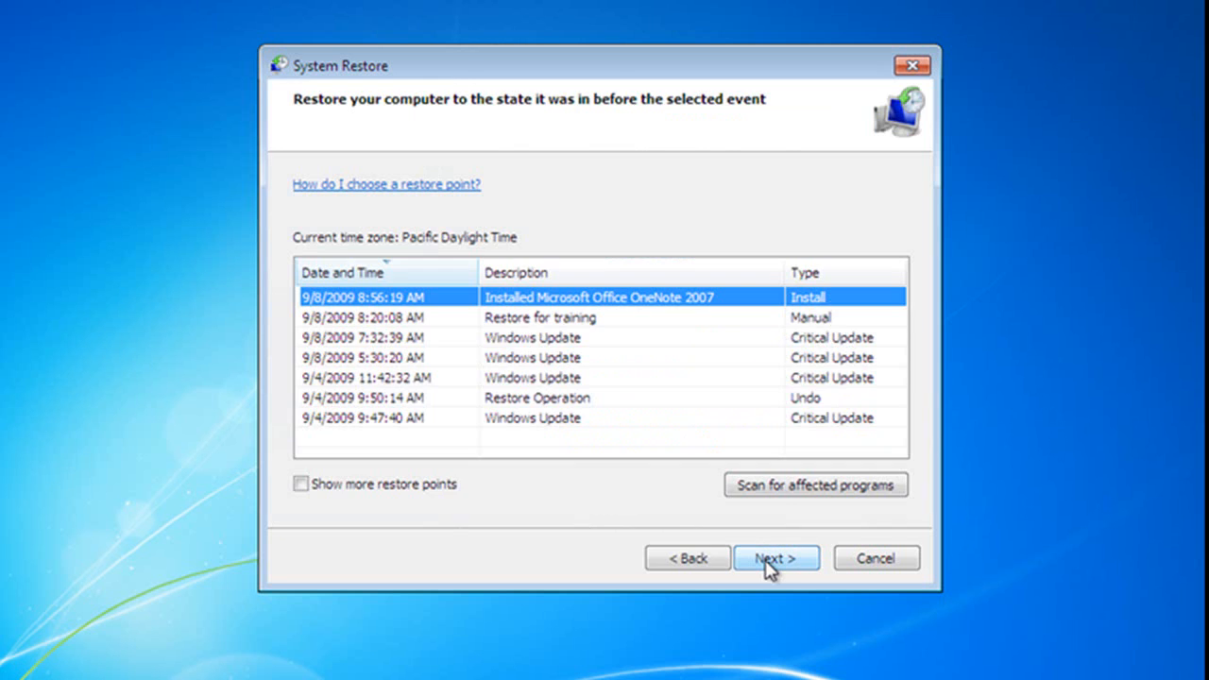
mouse_move(484, 272)
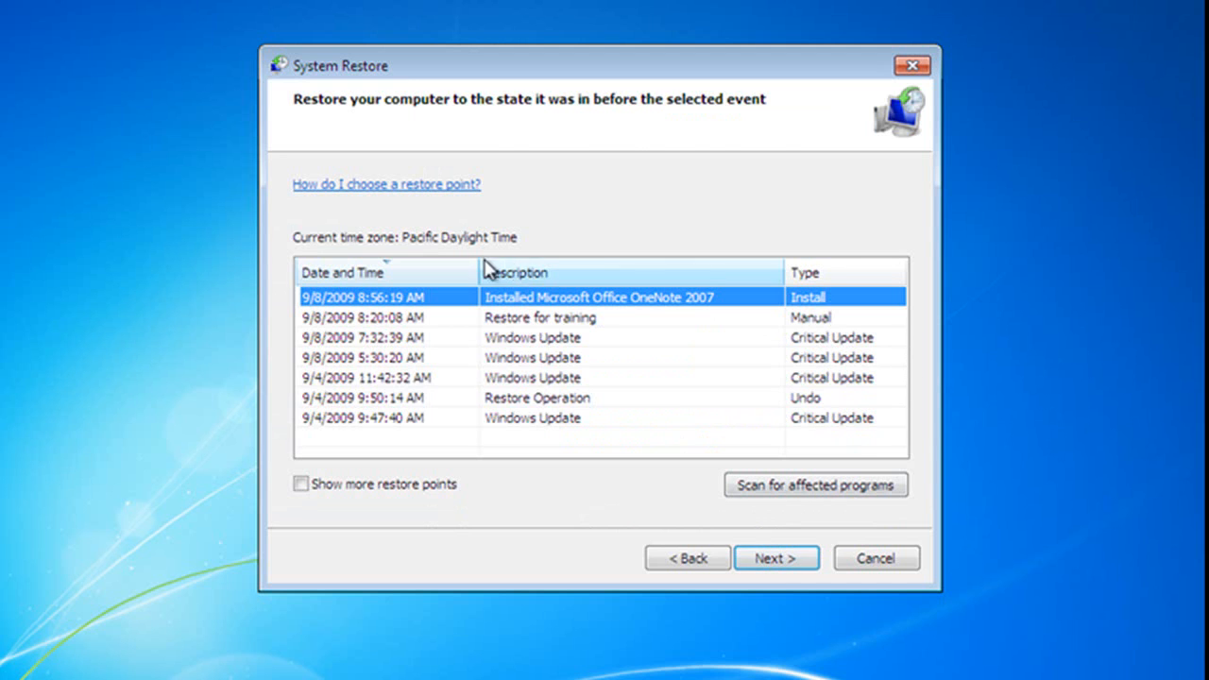
mouse_move(496, 309)
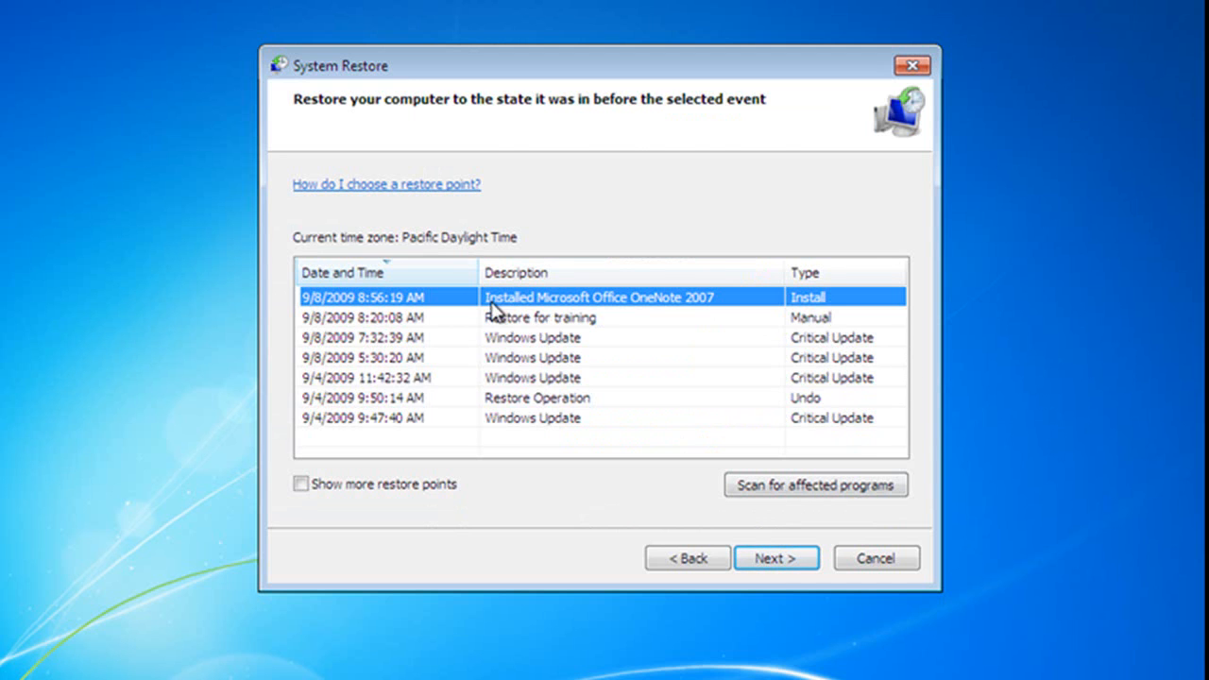
mouse_move(655, 312)
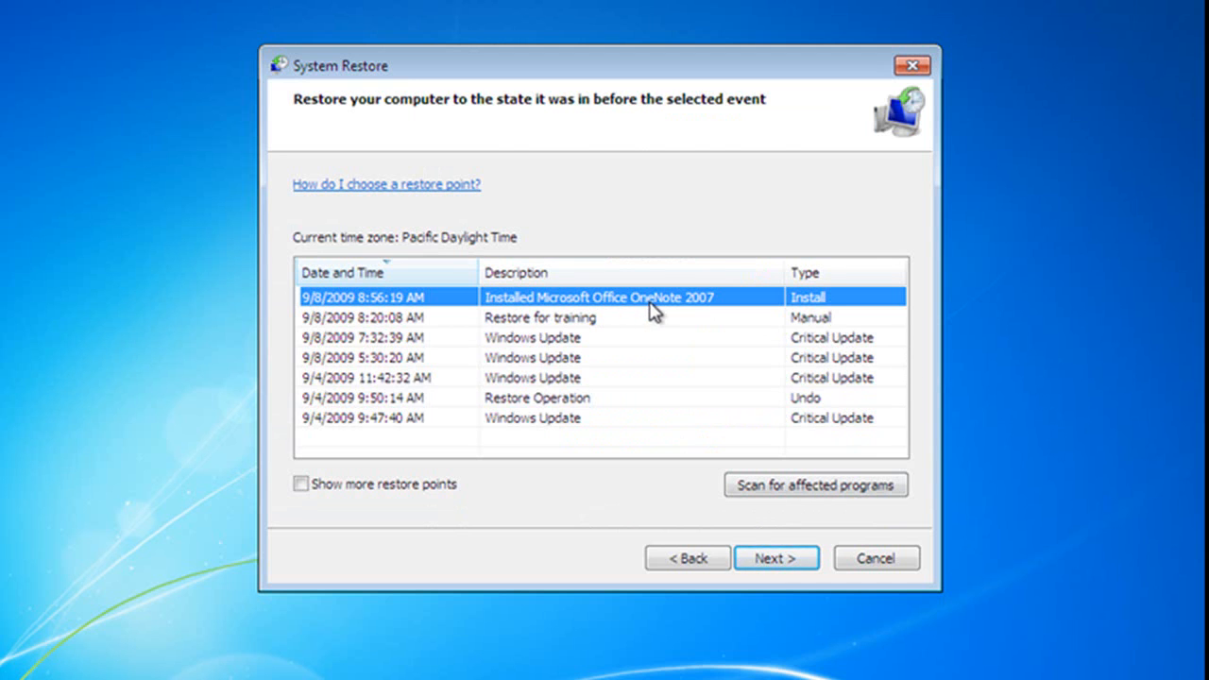
mouse_move(817, 331)
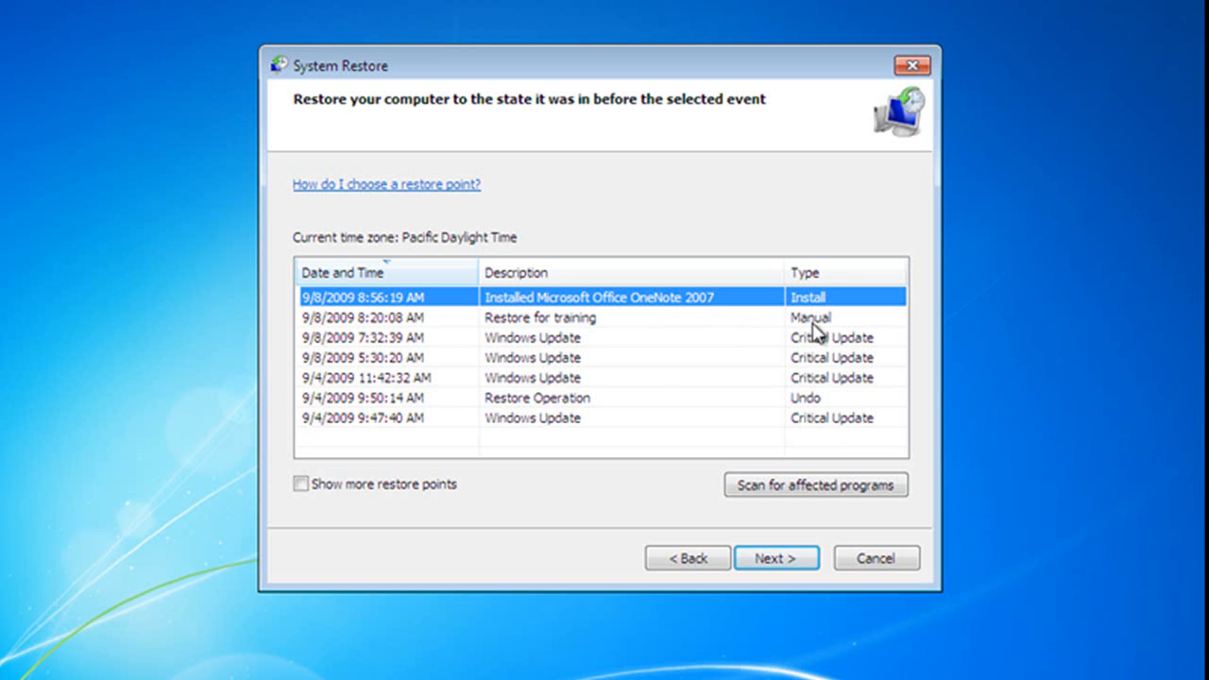
mouse_move(577, 331)
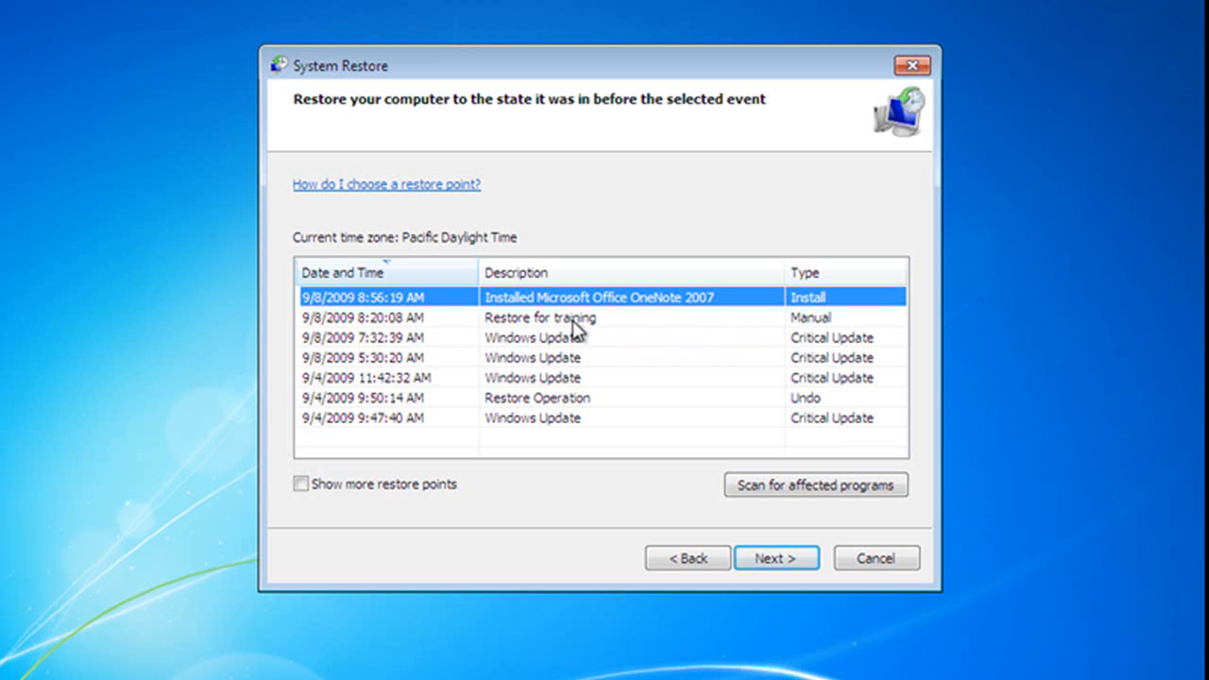
mouse_move(562, 373)
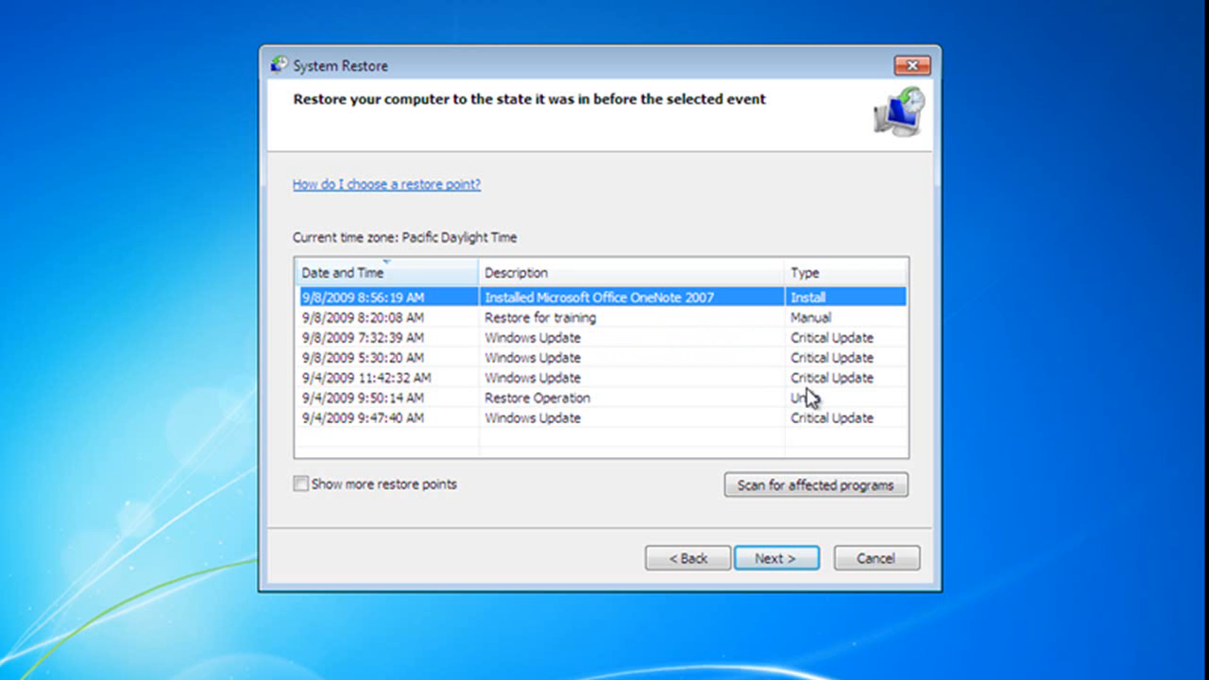
mouse_move(860, 397)
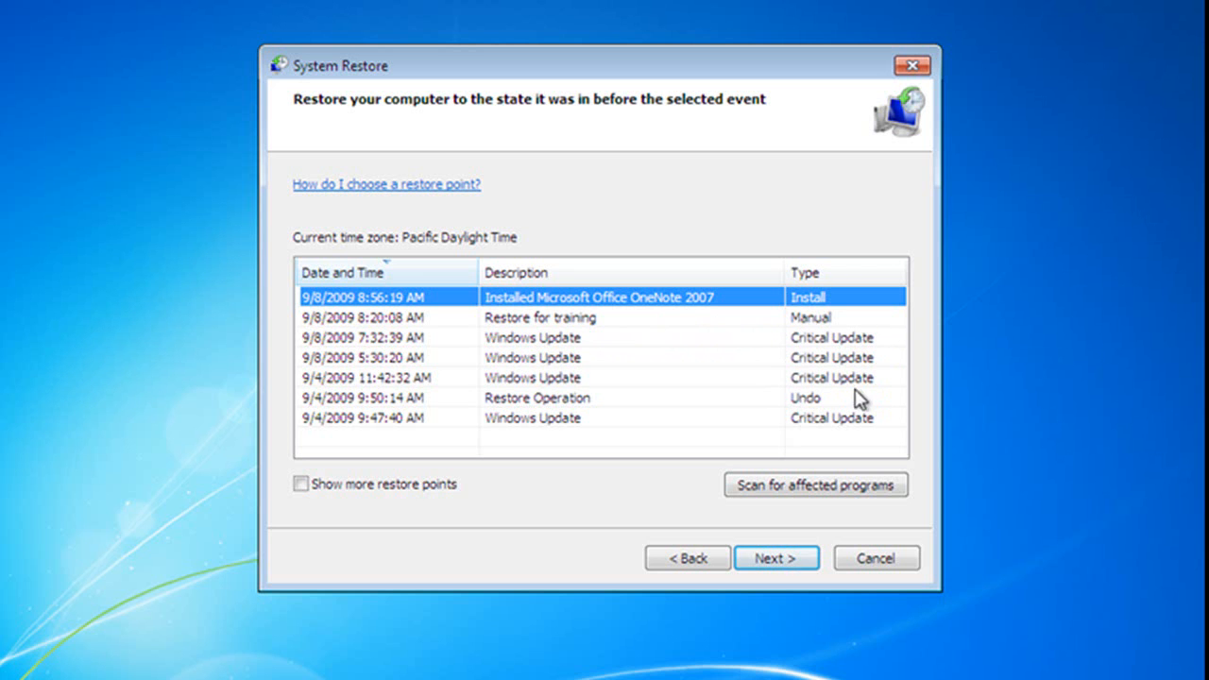
mouse_move(805, 411)
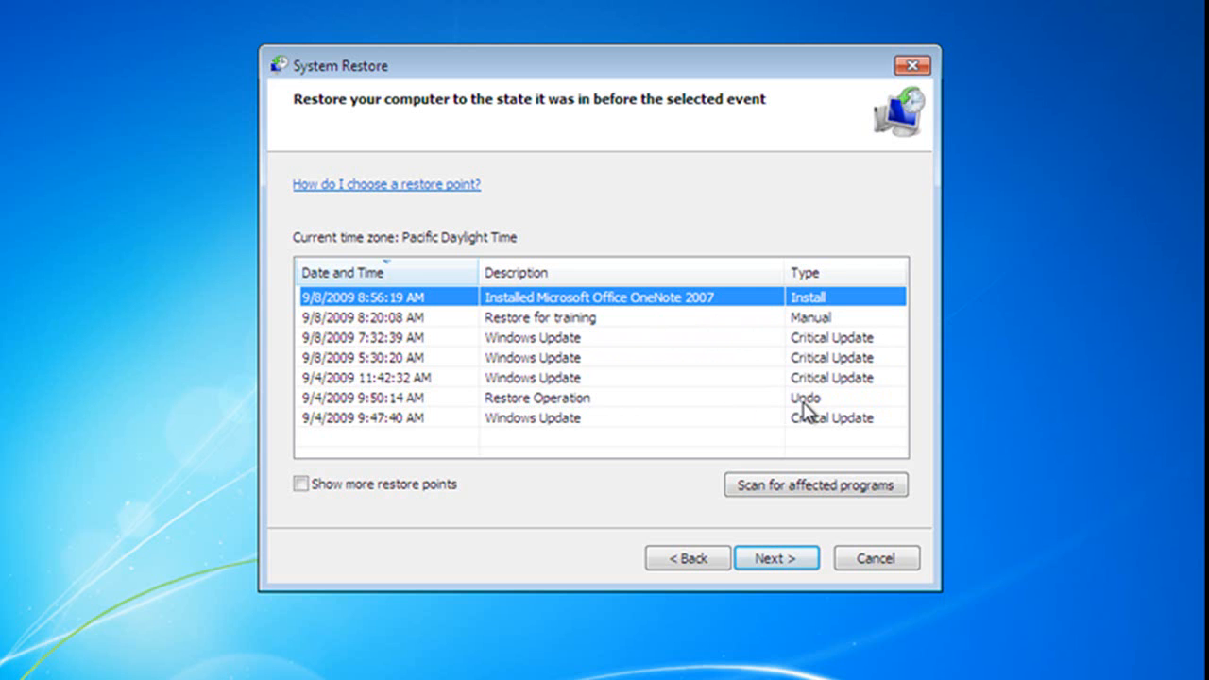
mouse_move(793, 442)
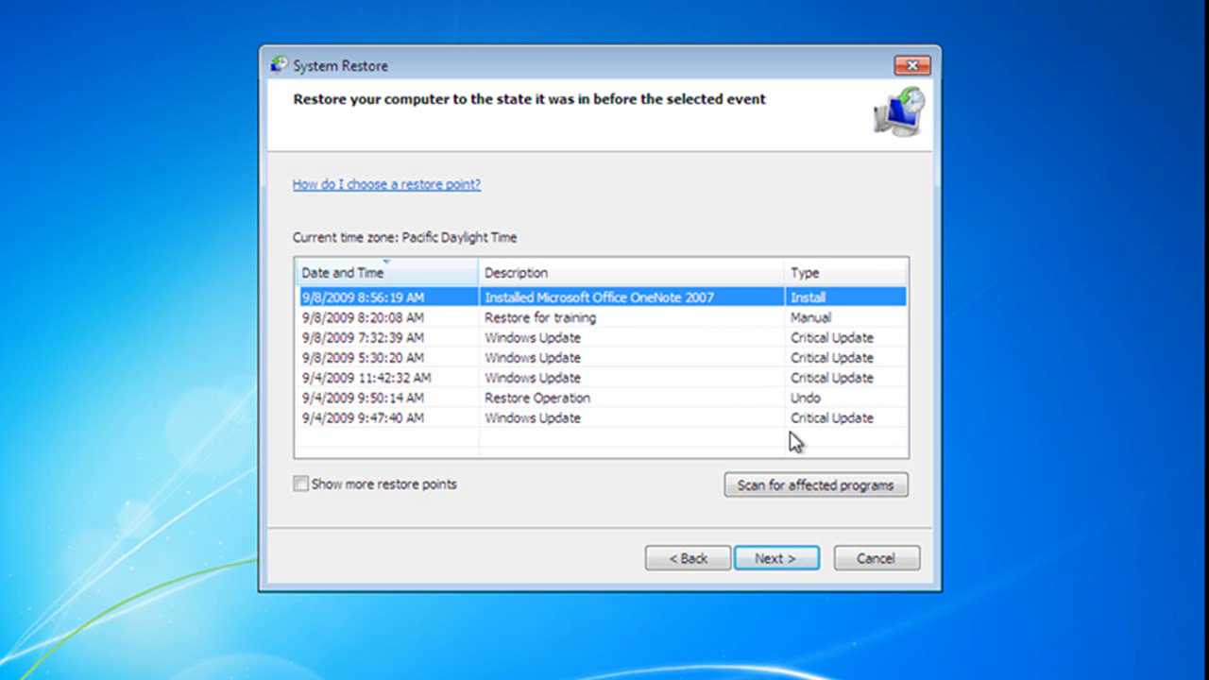
mouse_move(832, 433)
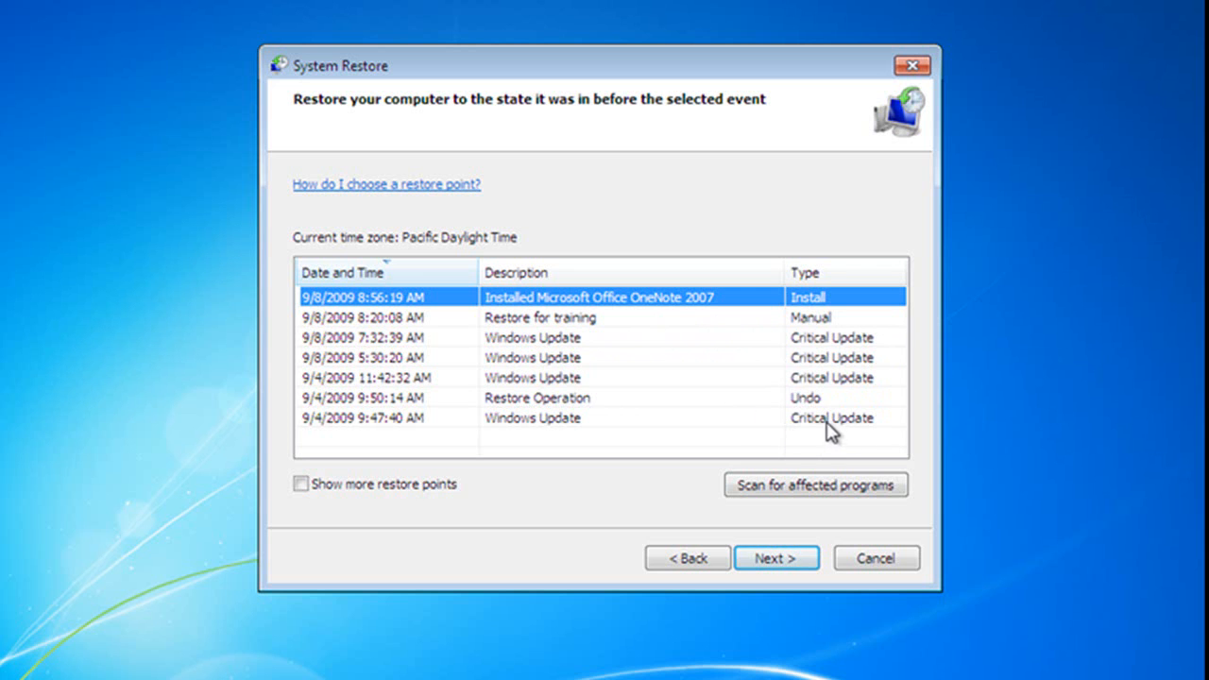
mouse_move(723, 366)
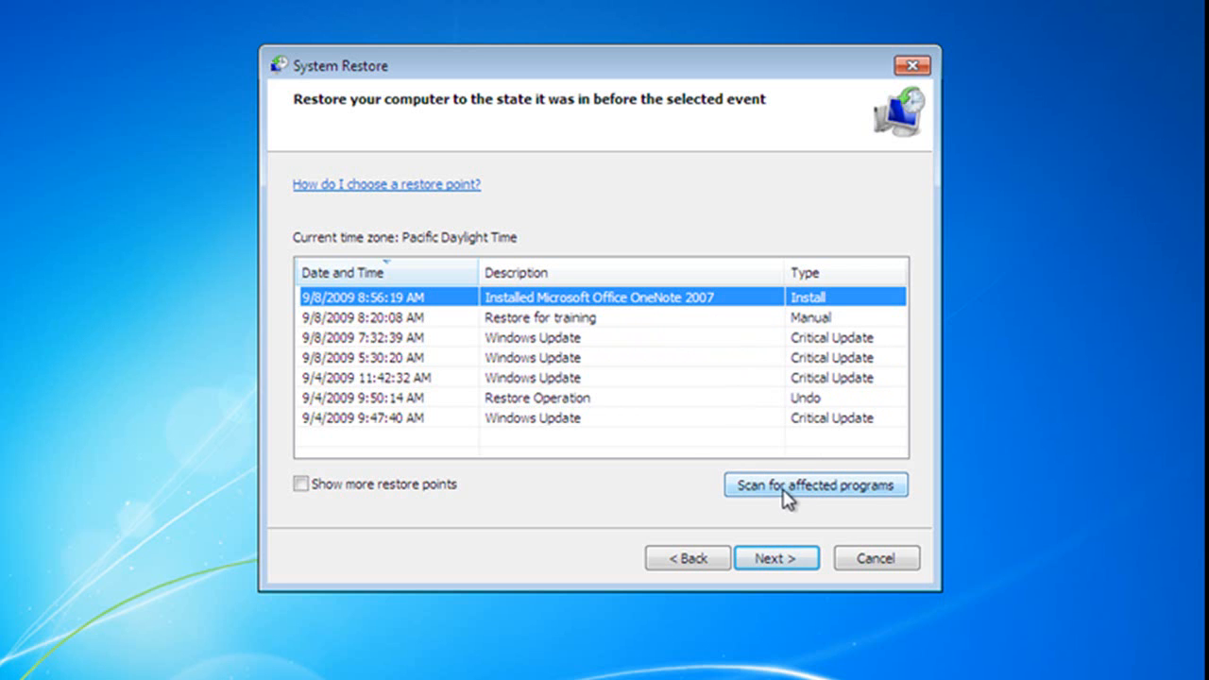
click(814, 485)
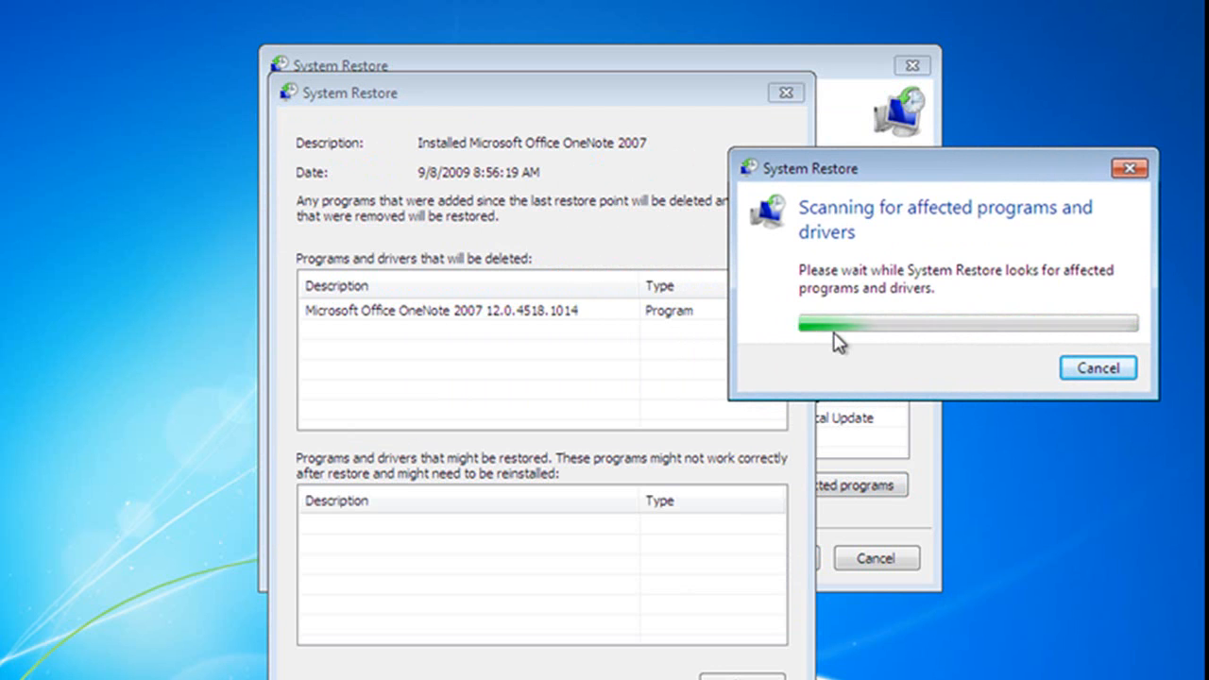
mouse_move(532, 325)
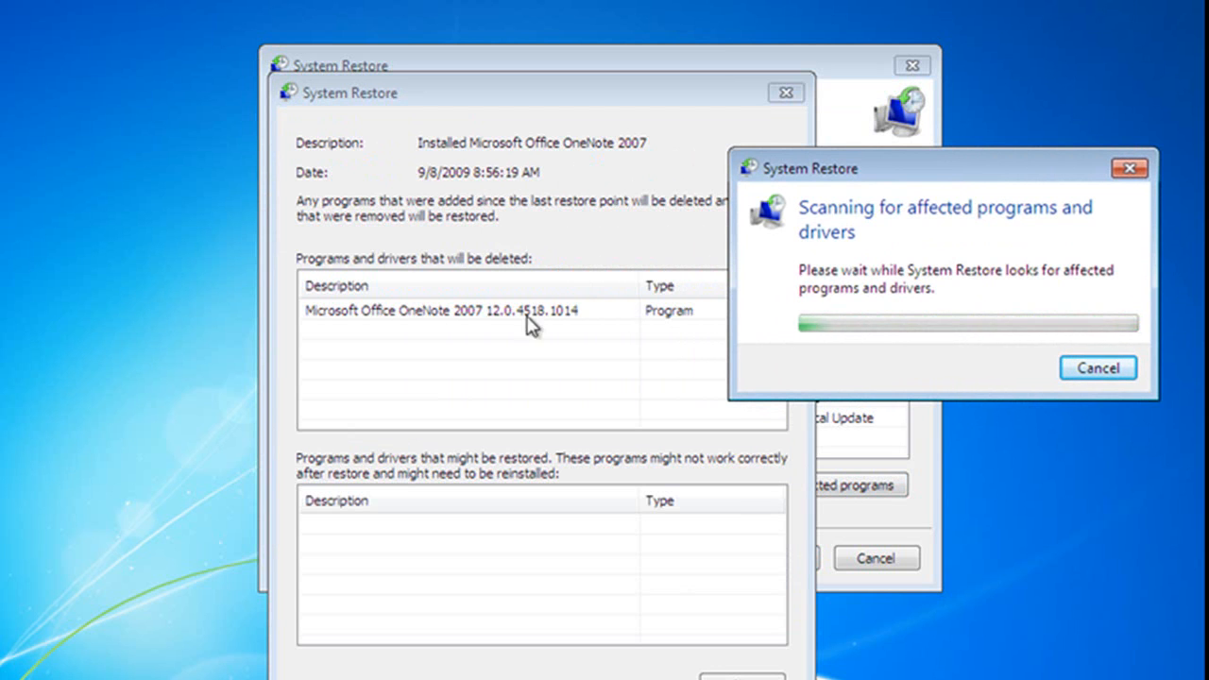
mouse_move(310, 272)
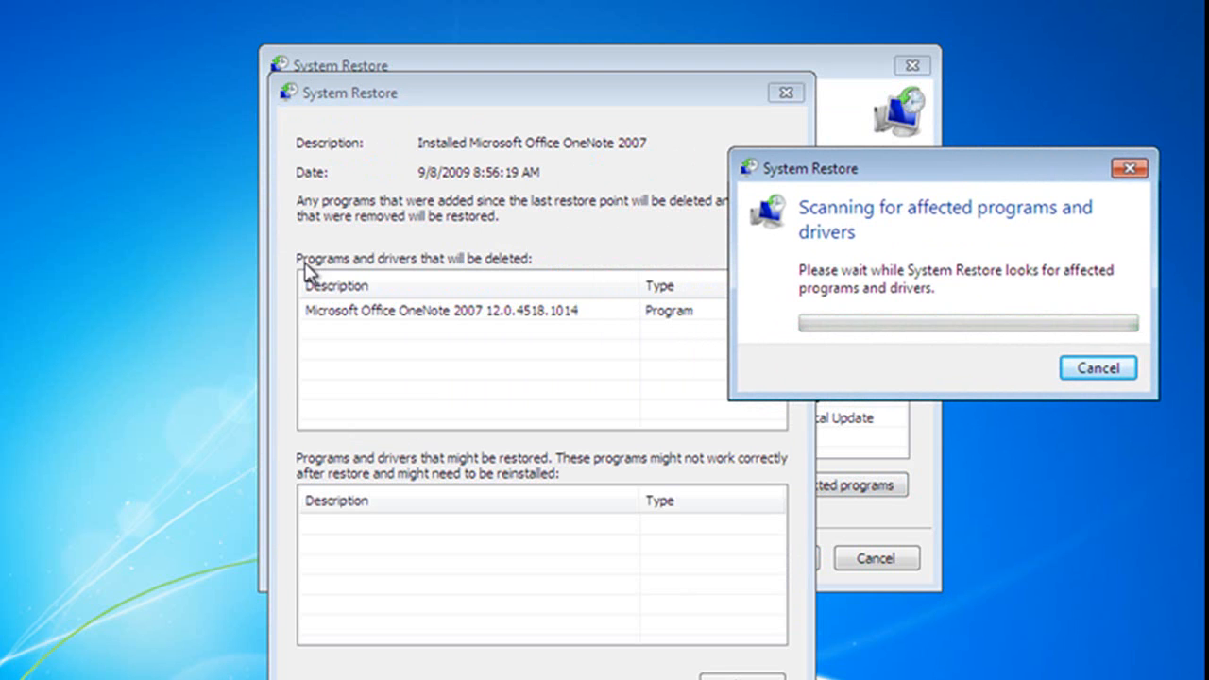
mouse_move(452, 316)
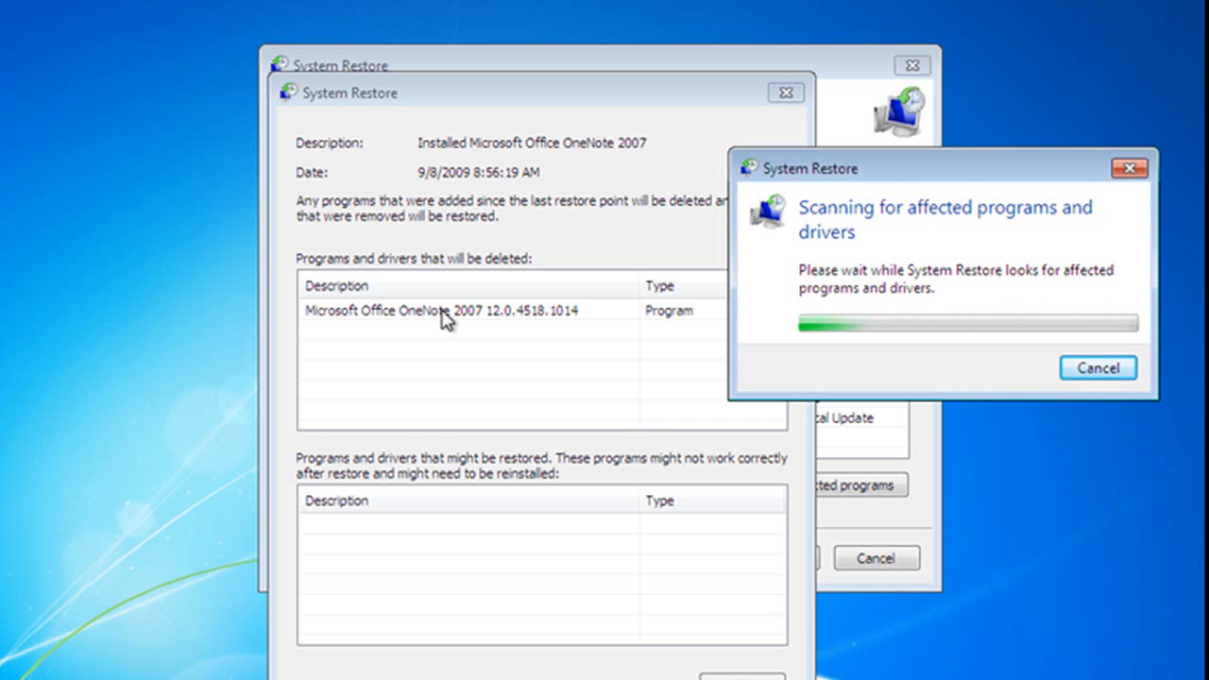
mouse_move(395, 495)
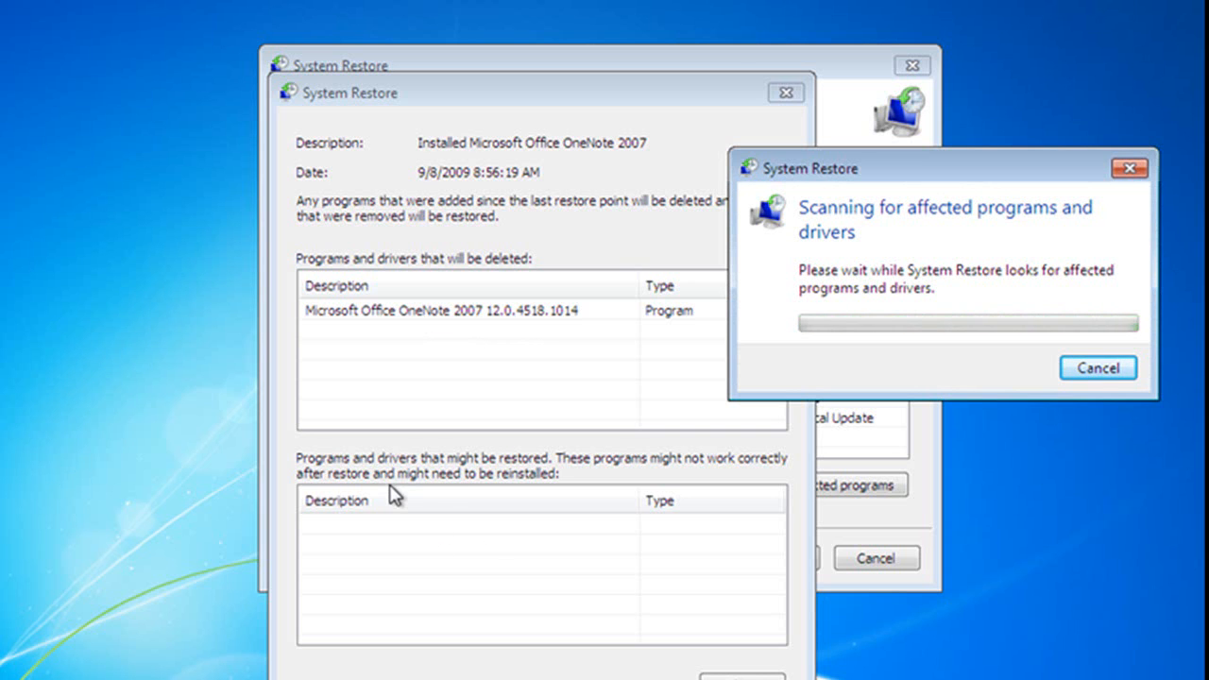
mouse_move(442, 486)
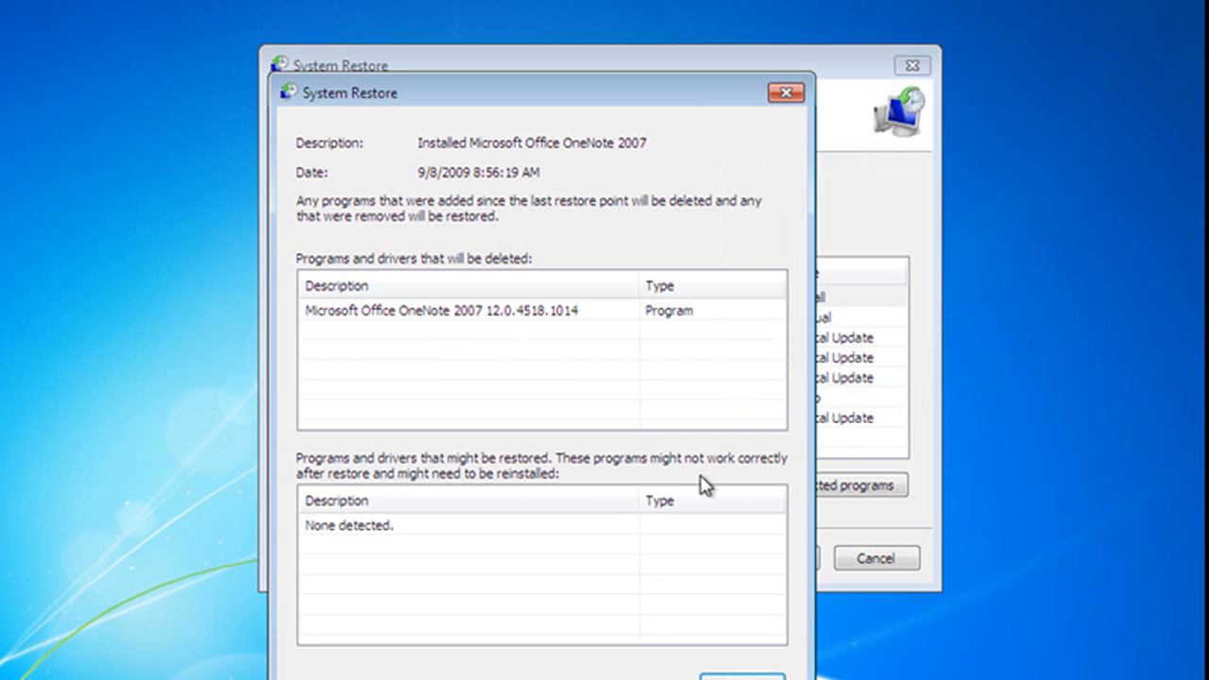
mouse_move(378, 533)
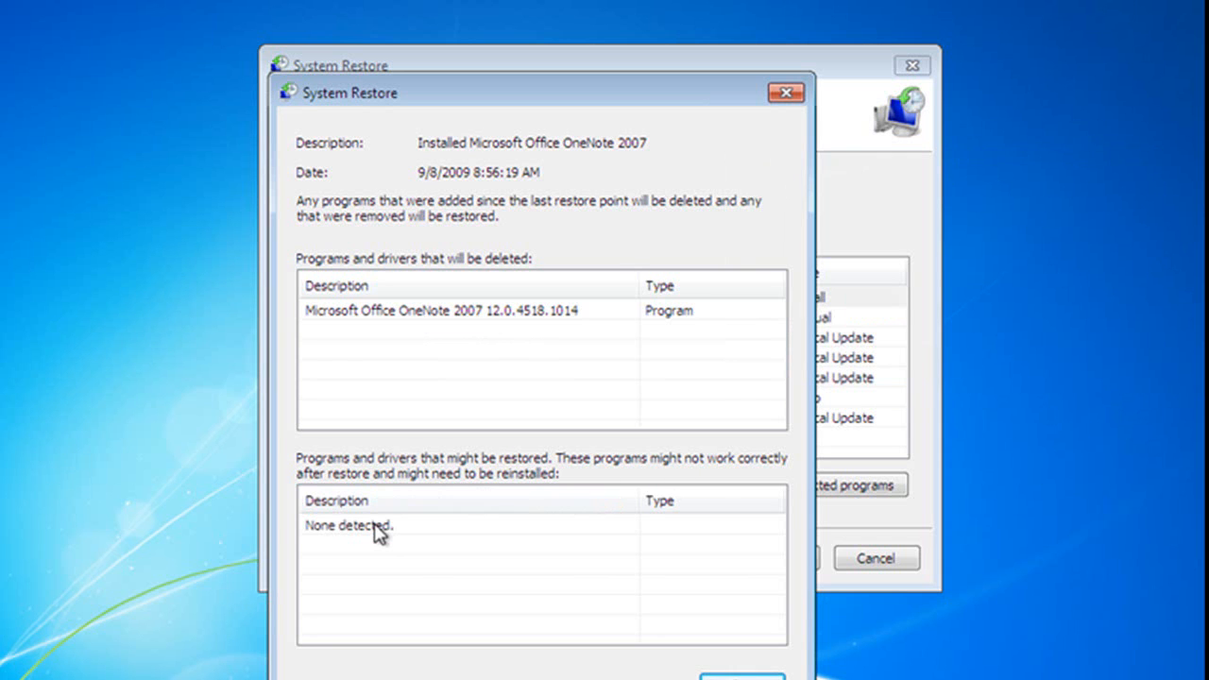
mouse_move(463, 487)
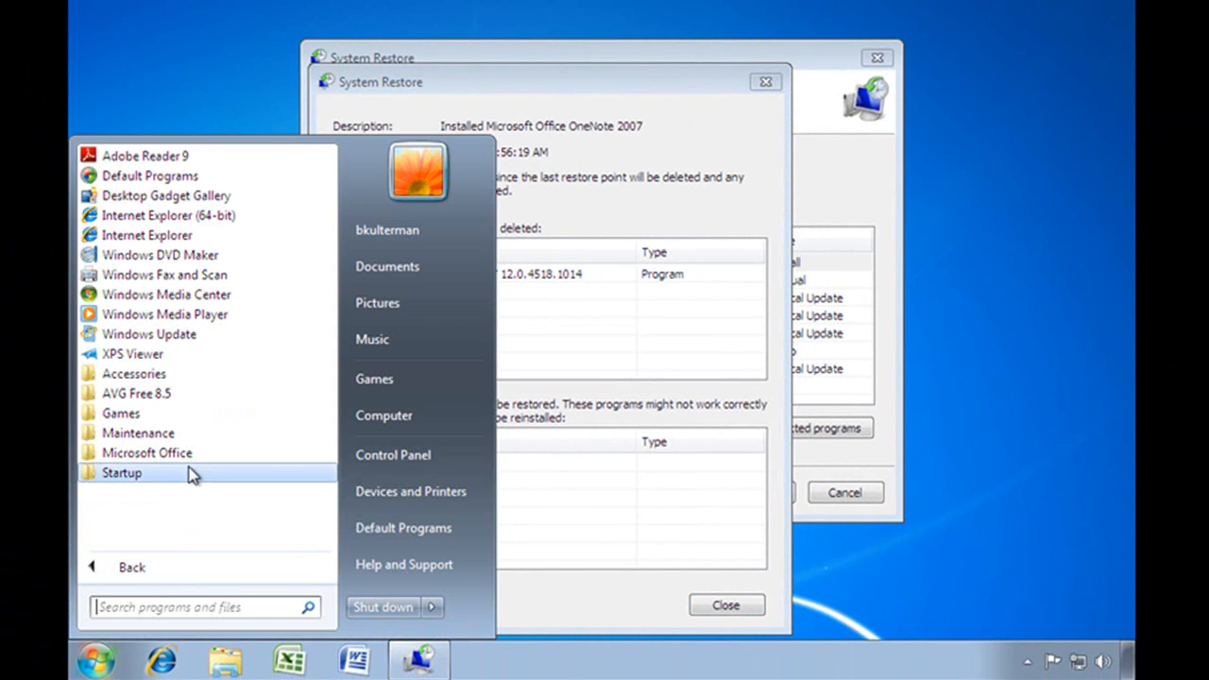
- Show the Microsoft Office programs folder listing OneNote 2007 in the Start menu
click(146, 452)
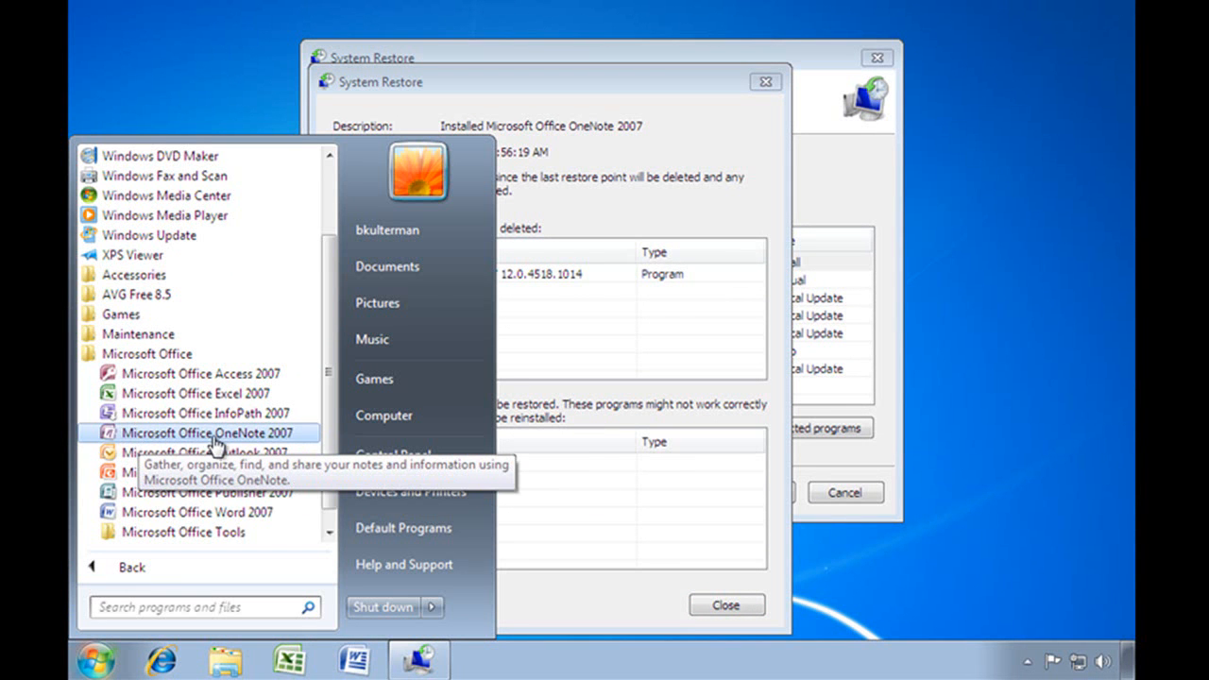
- Close the affected-programs report, confirm the OneNote 2007 restore point, and click Finish
click(726, 612)
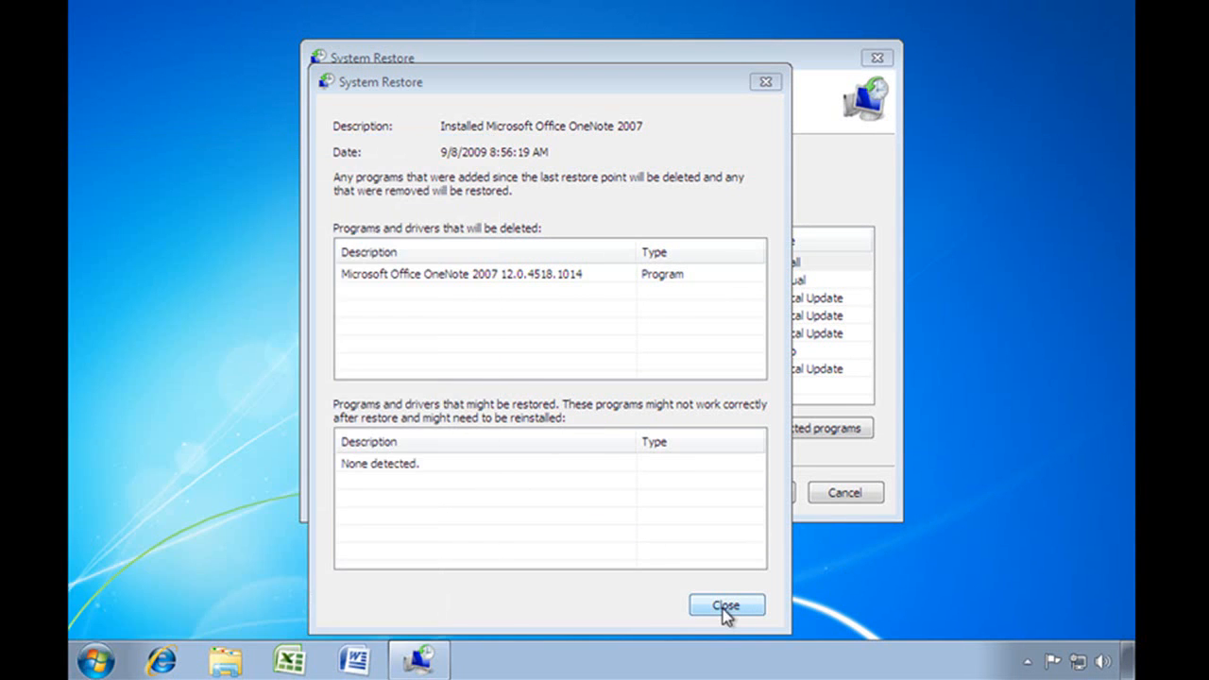
click(725, 604)
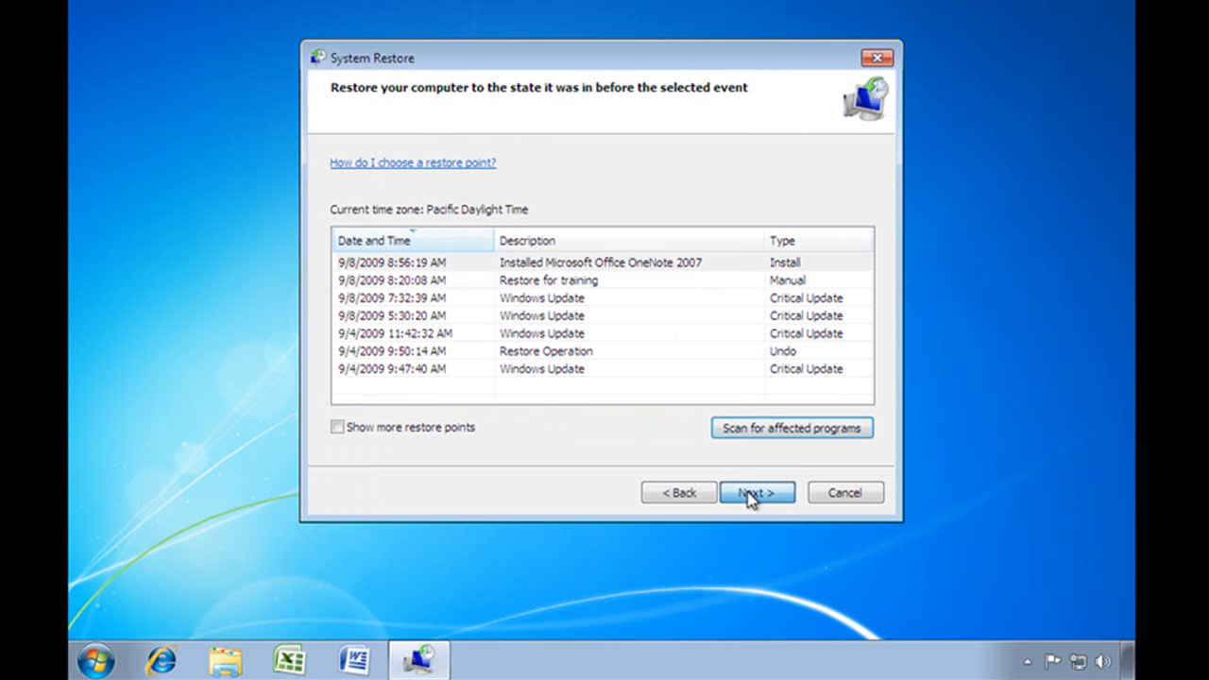
click(756, 492)
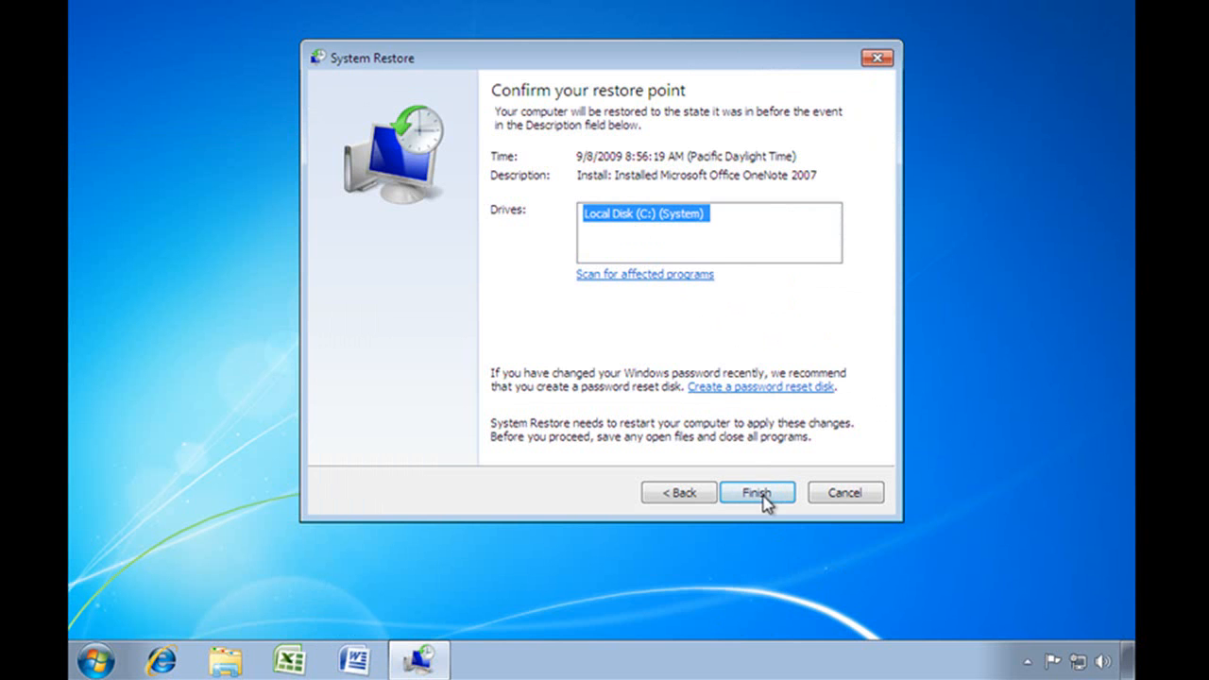
click(757, 493)
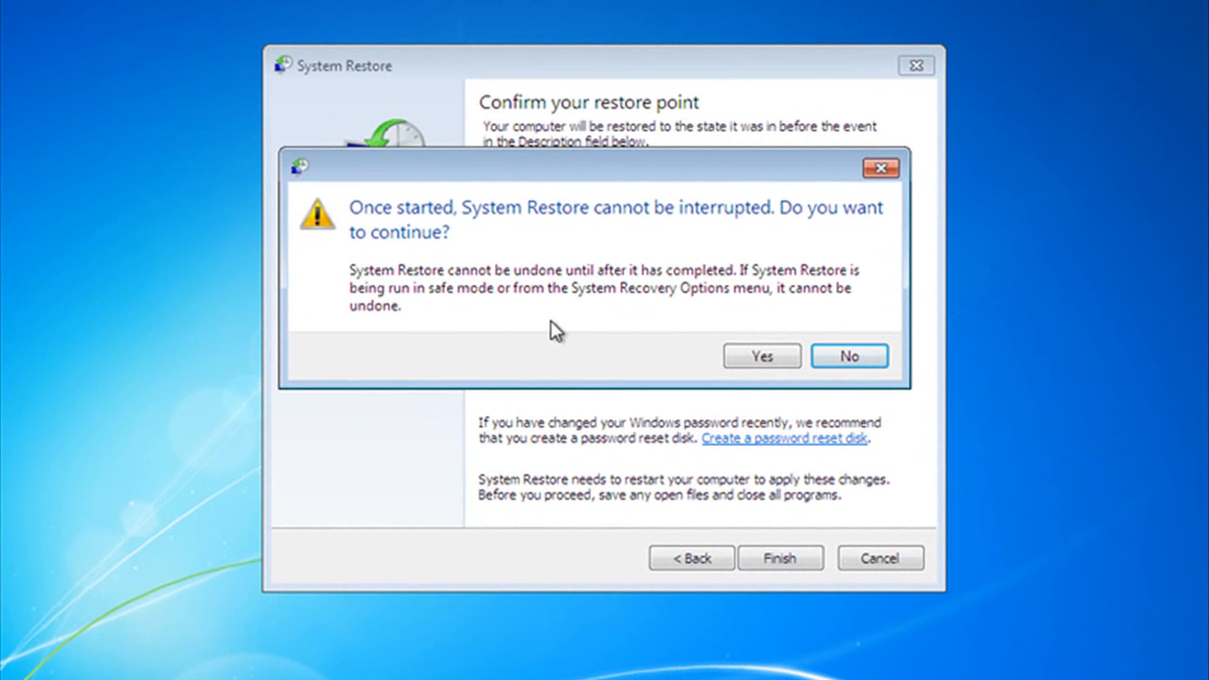
mouse_move(474, 293)
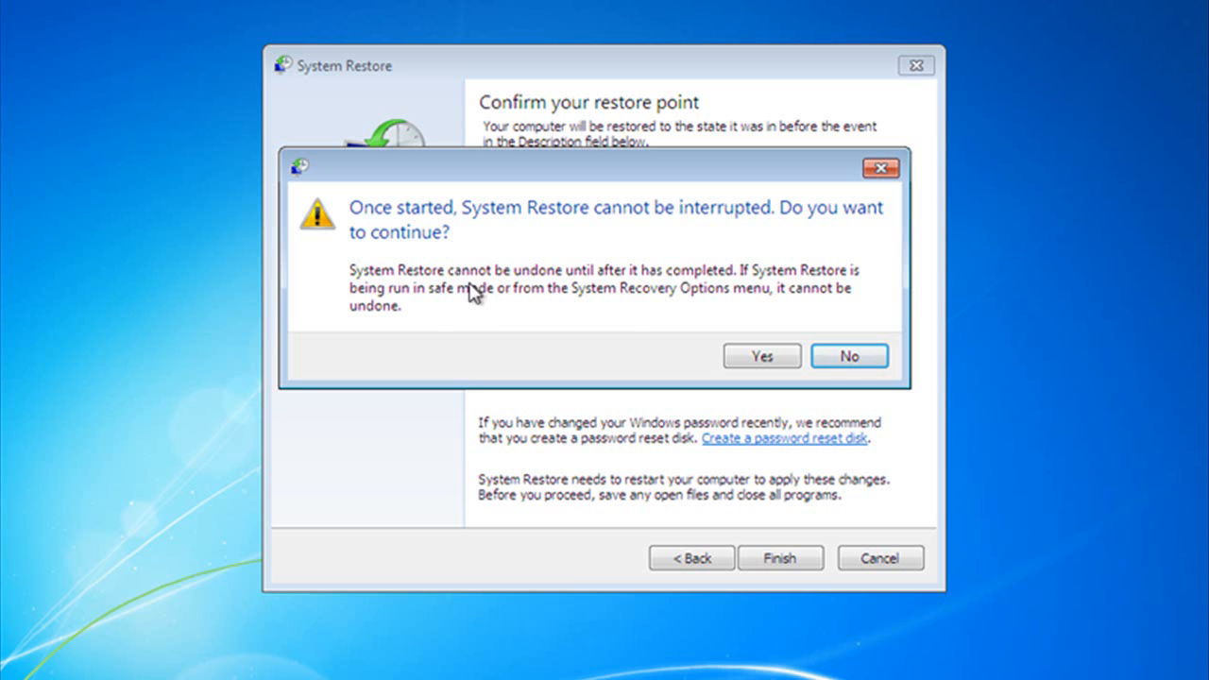
mouse_move(591, 288)
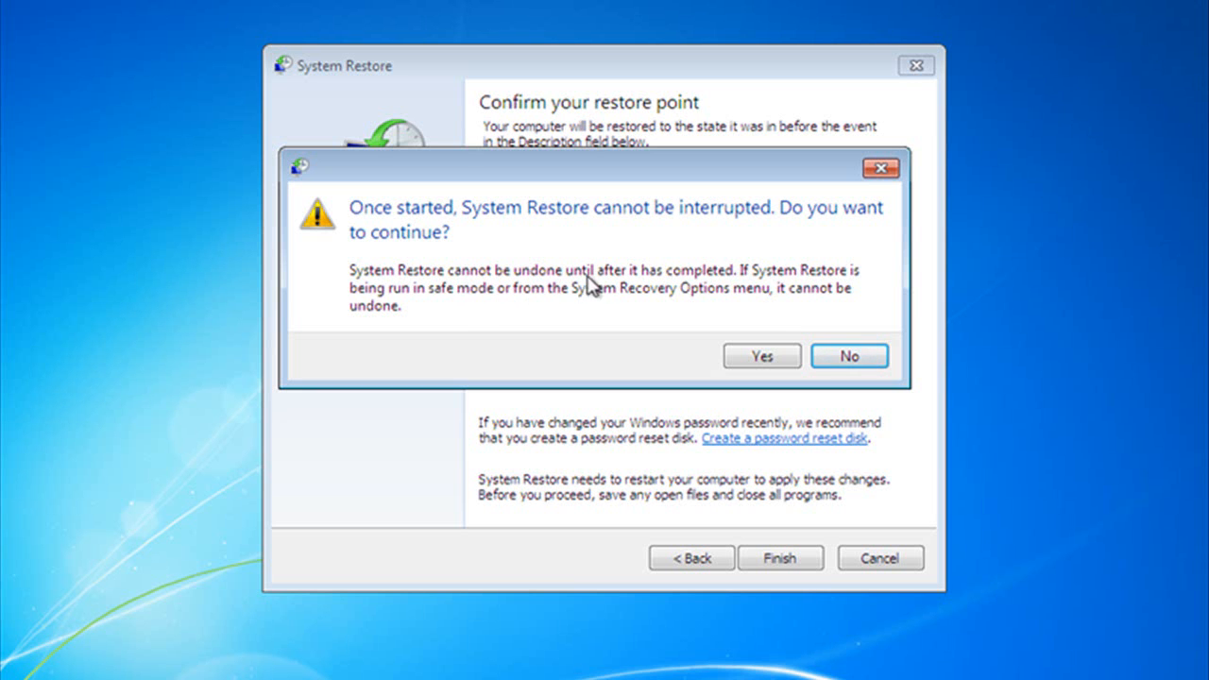
mouse_move(774, 289)
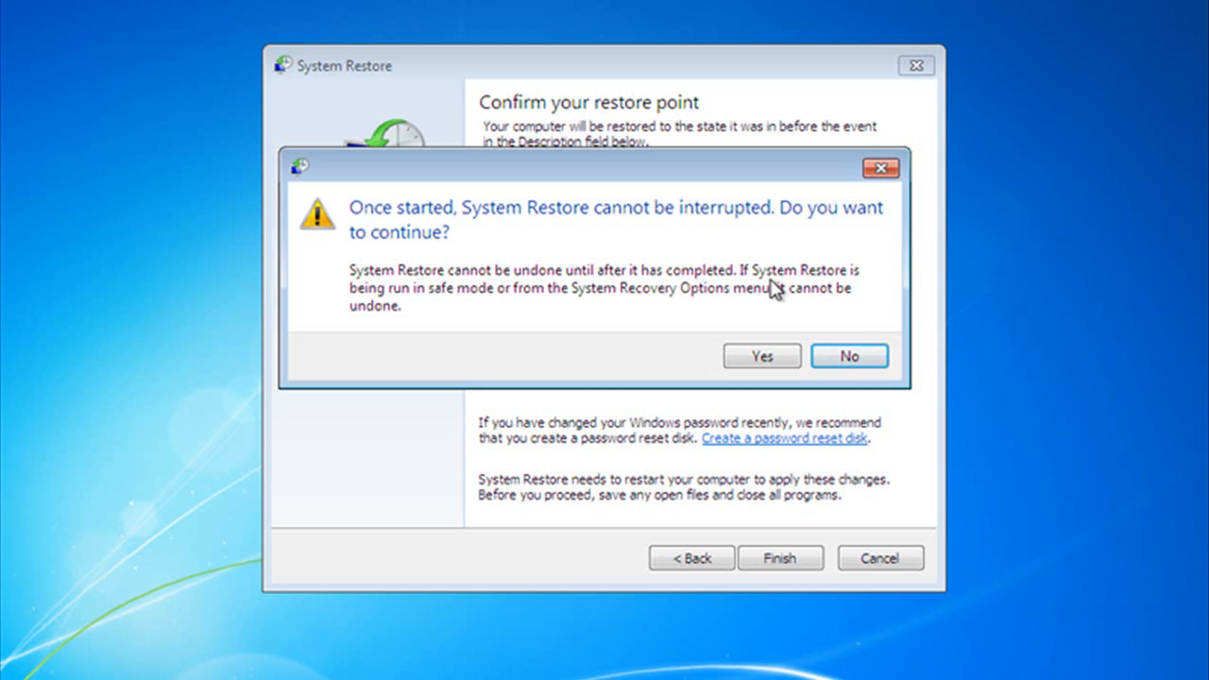
mouse_move(427, 305)
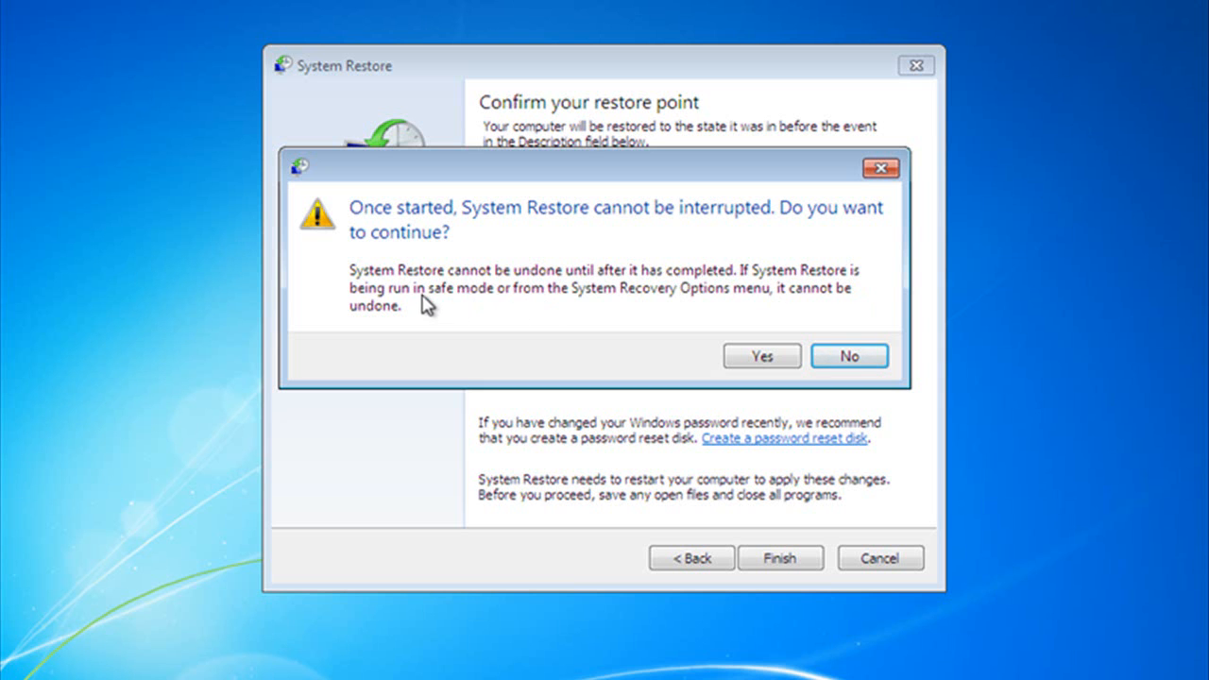
mouse_move(625, 309)
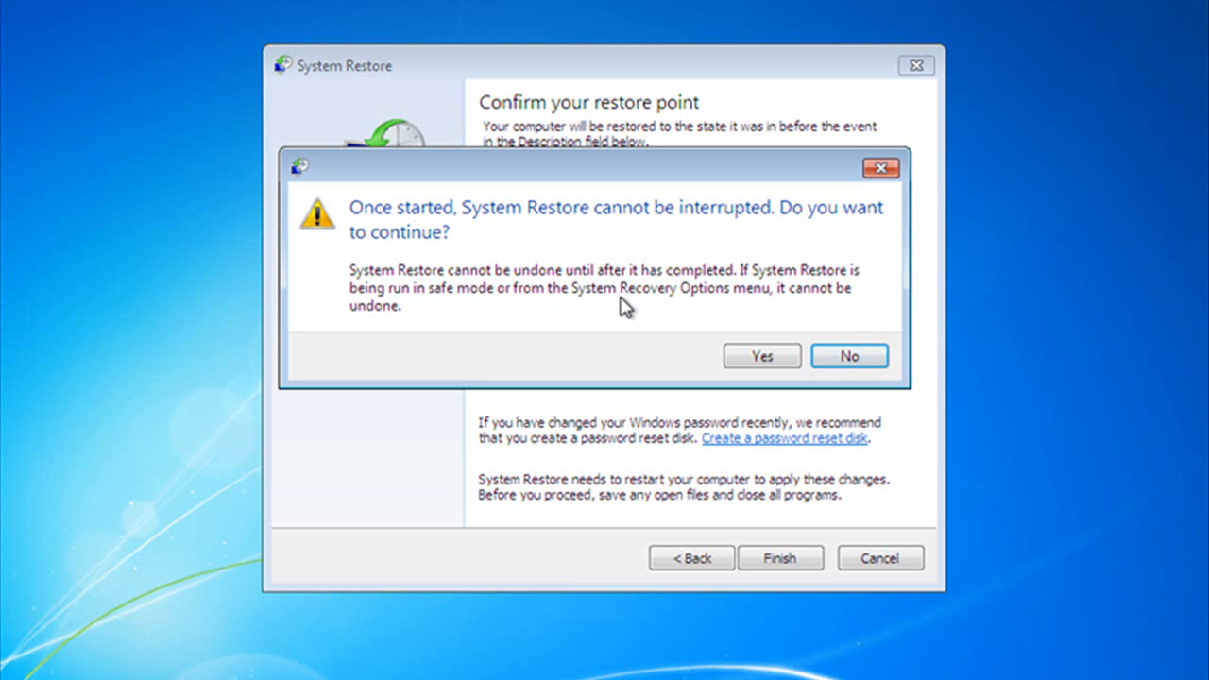
mouse_move(791, 304)
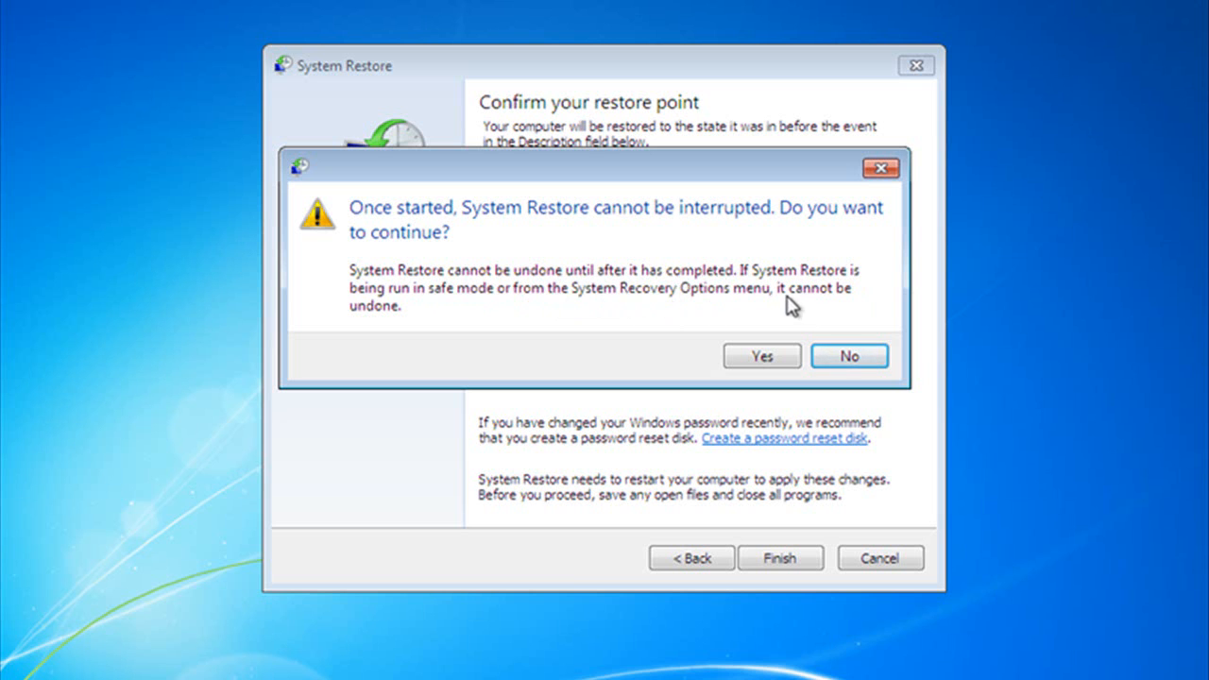
mouse_move(574, 307)
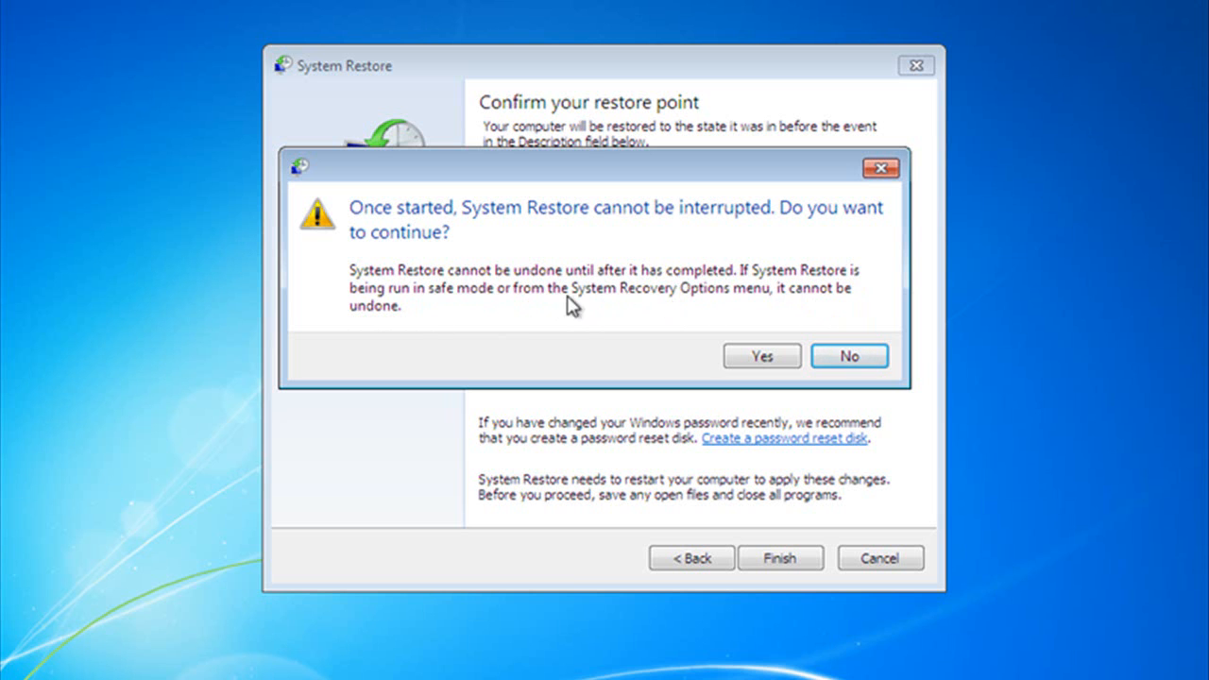
mouse_move(454, 345)
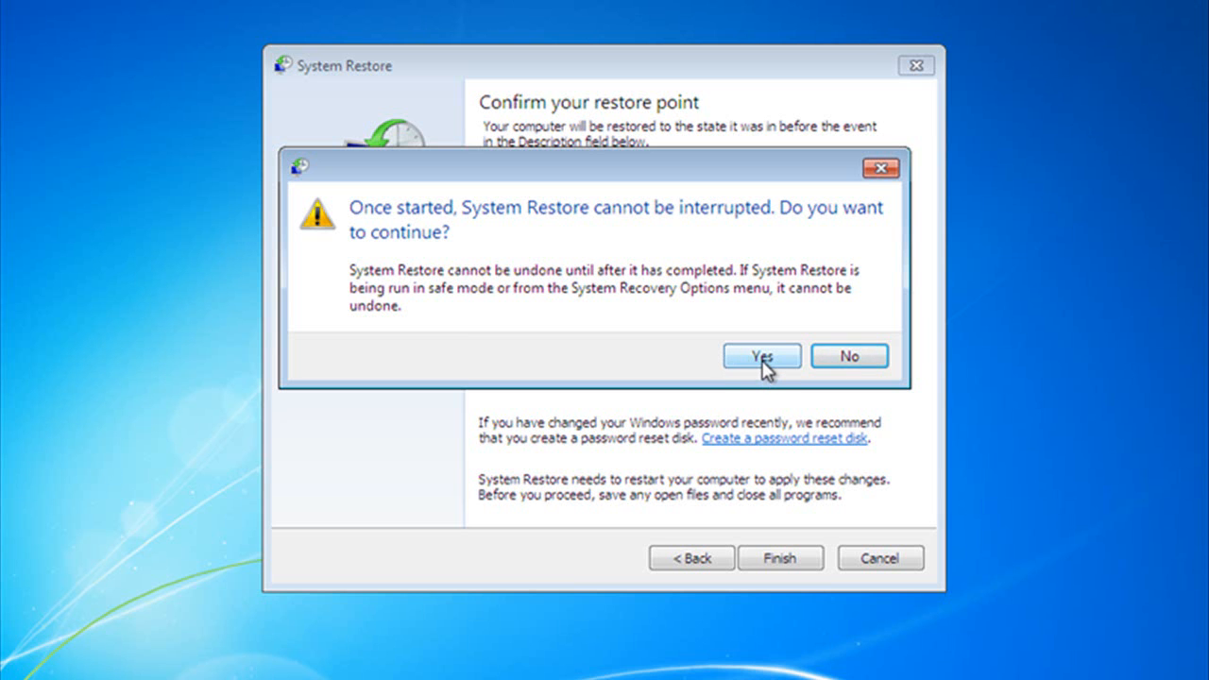
- Accept the warning so the restore to the 9/8/2009 8:56:19 AM point runs
click(762, 356)
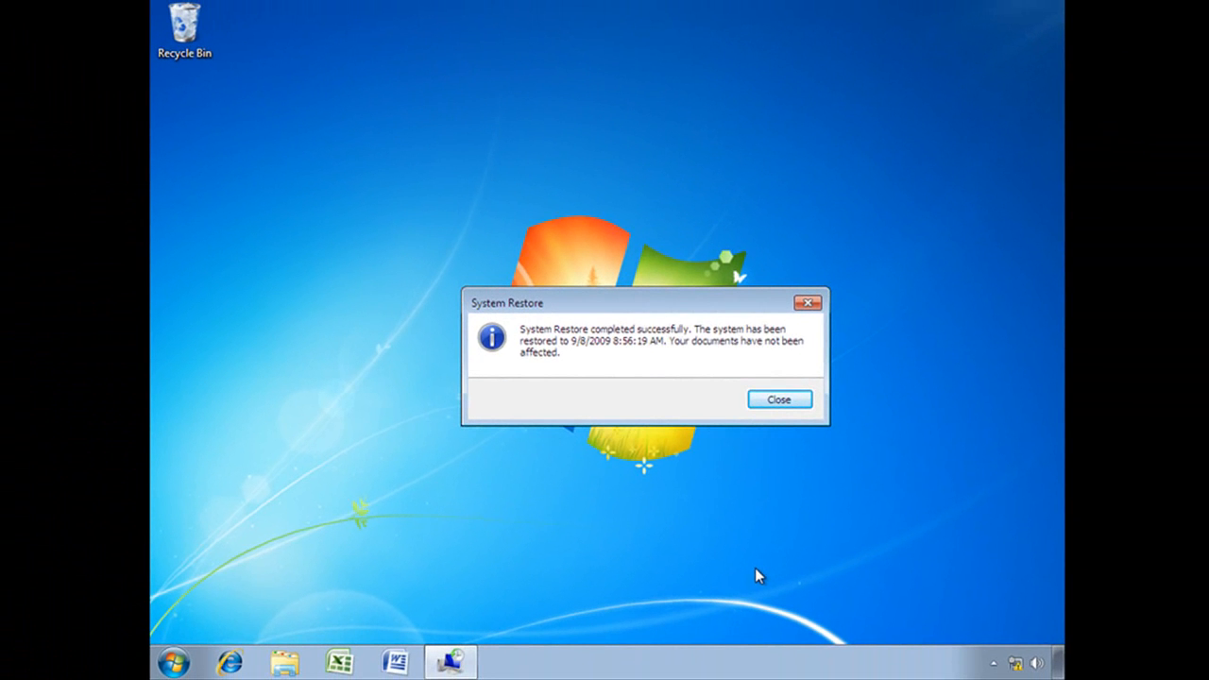
- Close the success notice and relaunch System Restore from the Start menu
click(778, 399)
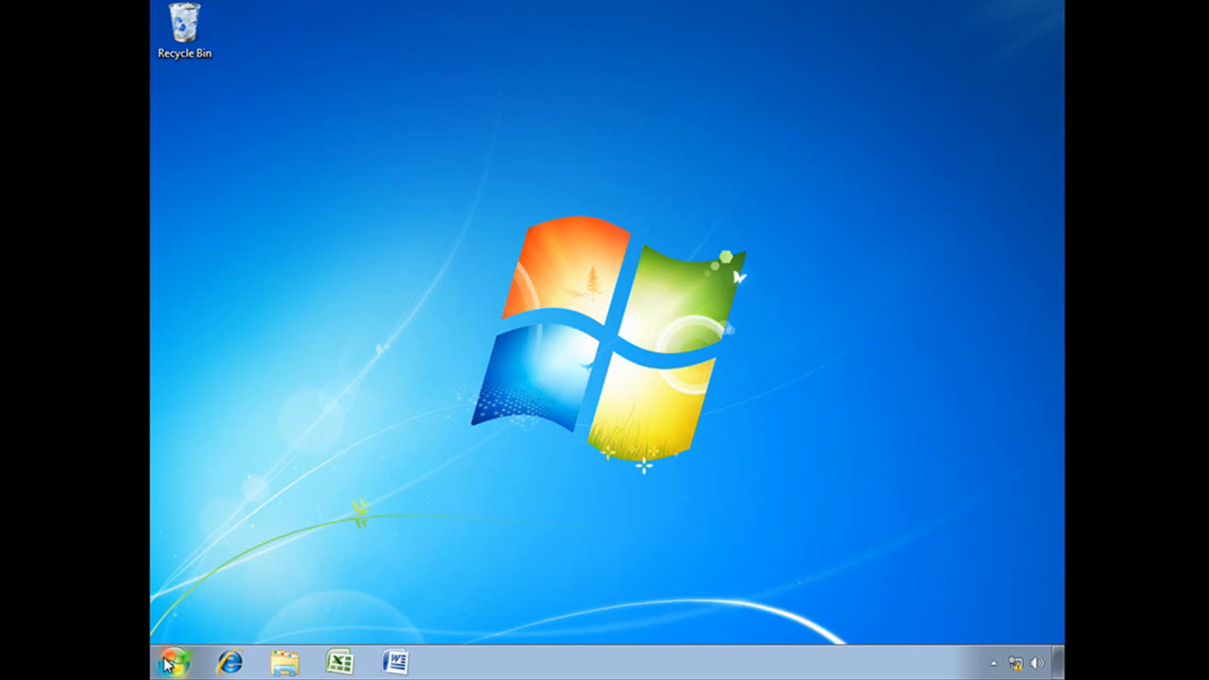
click(174, 662)
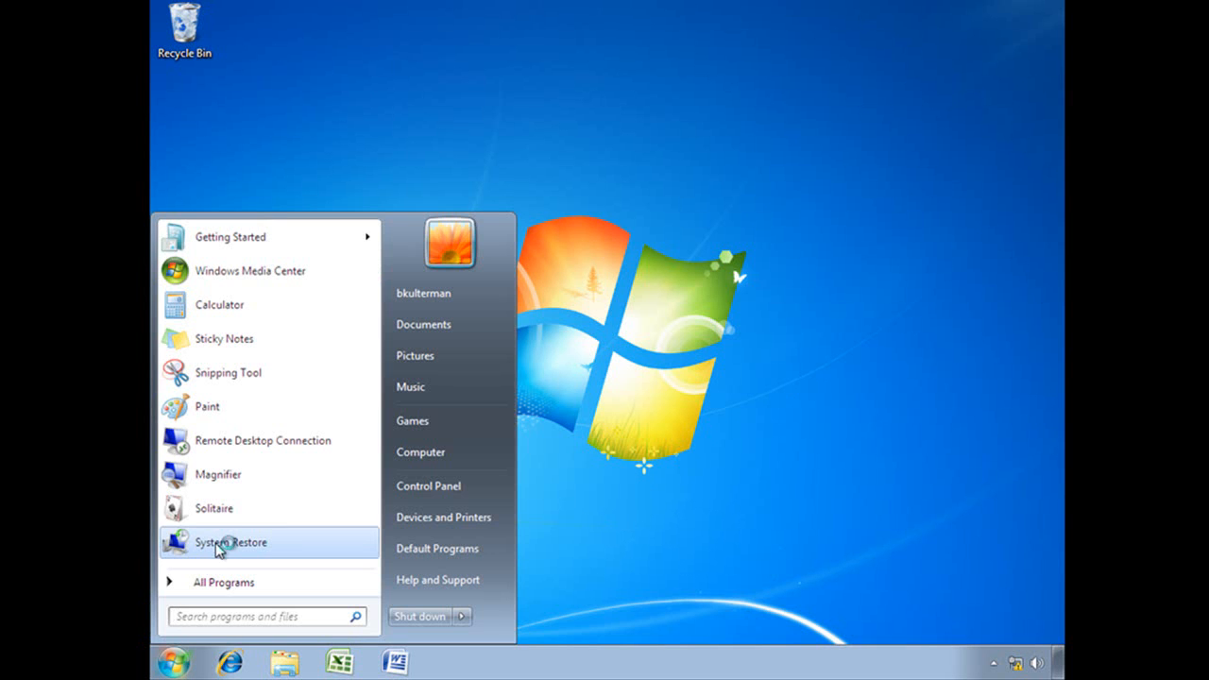
click(229, 542)
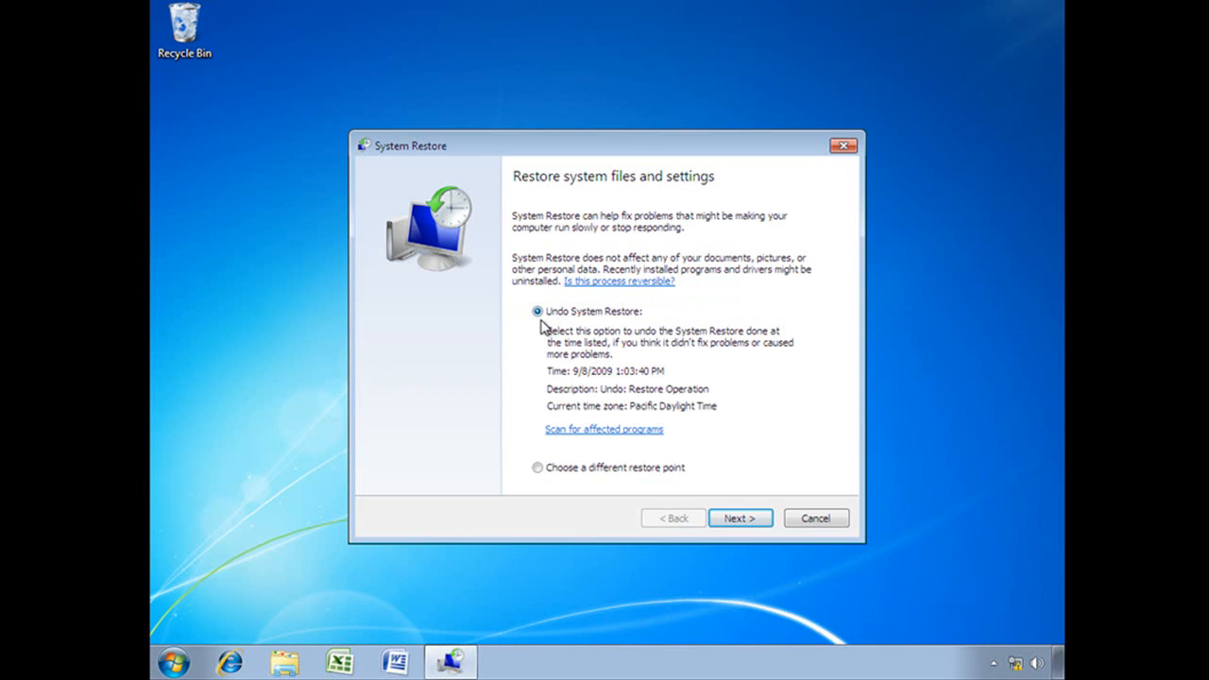
mouse_move(618, 324)
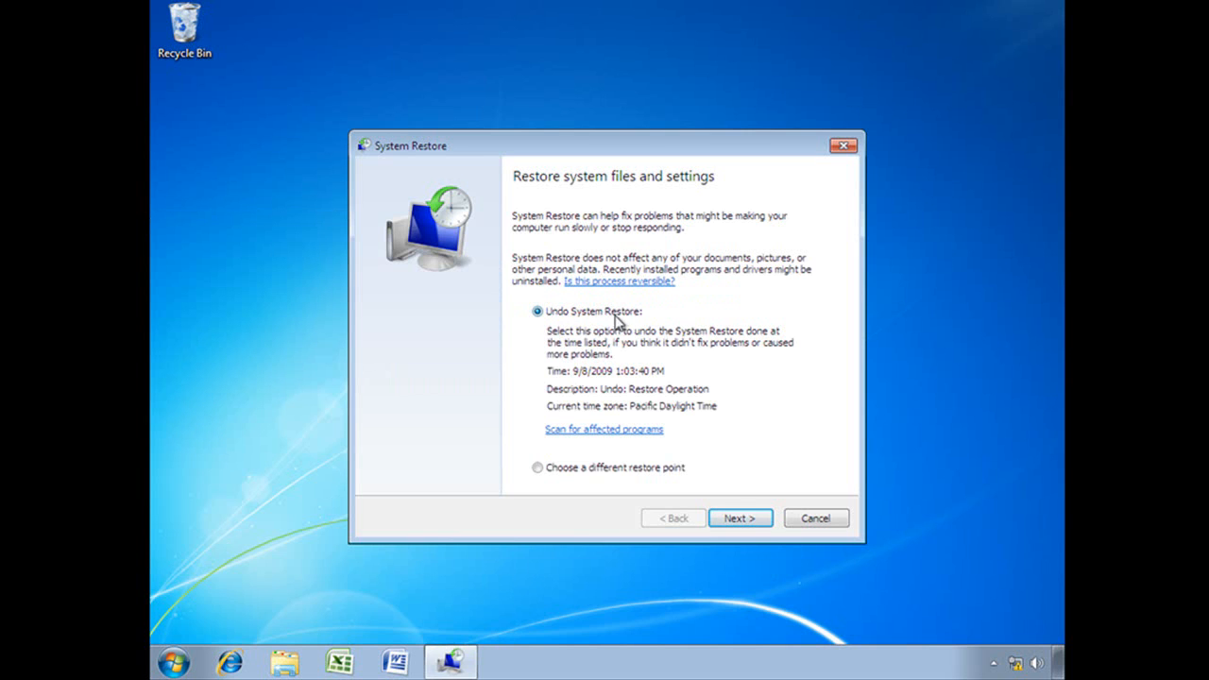
mouse_move(621, 352)
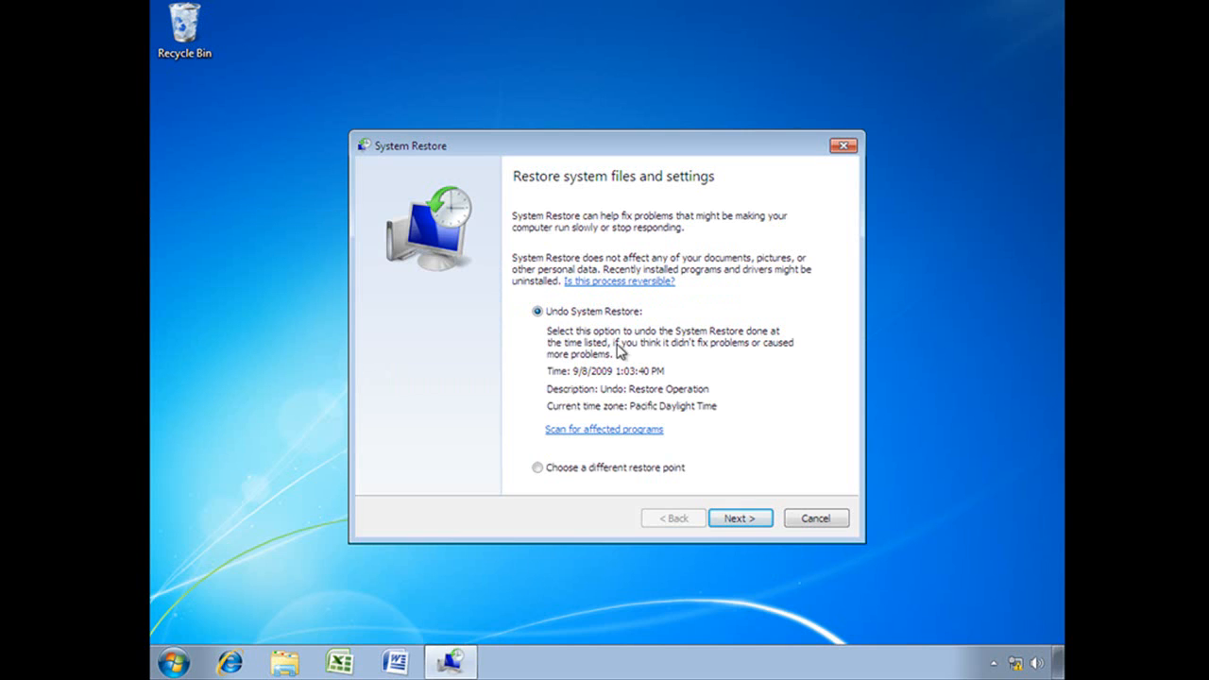
mouse_move(763, 348)
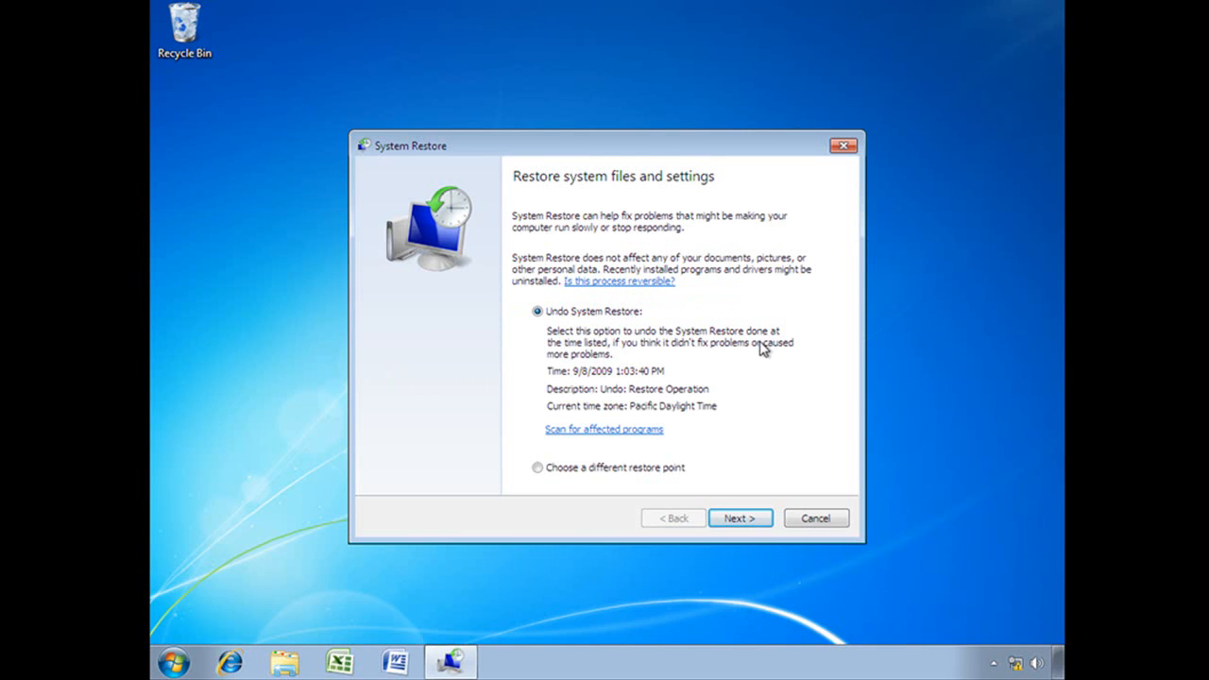
mouse_move(697, 359)
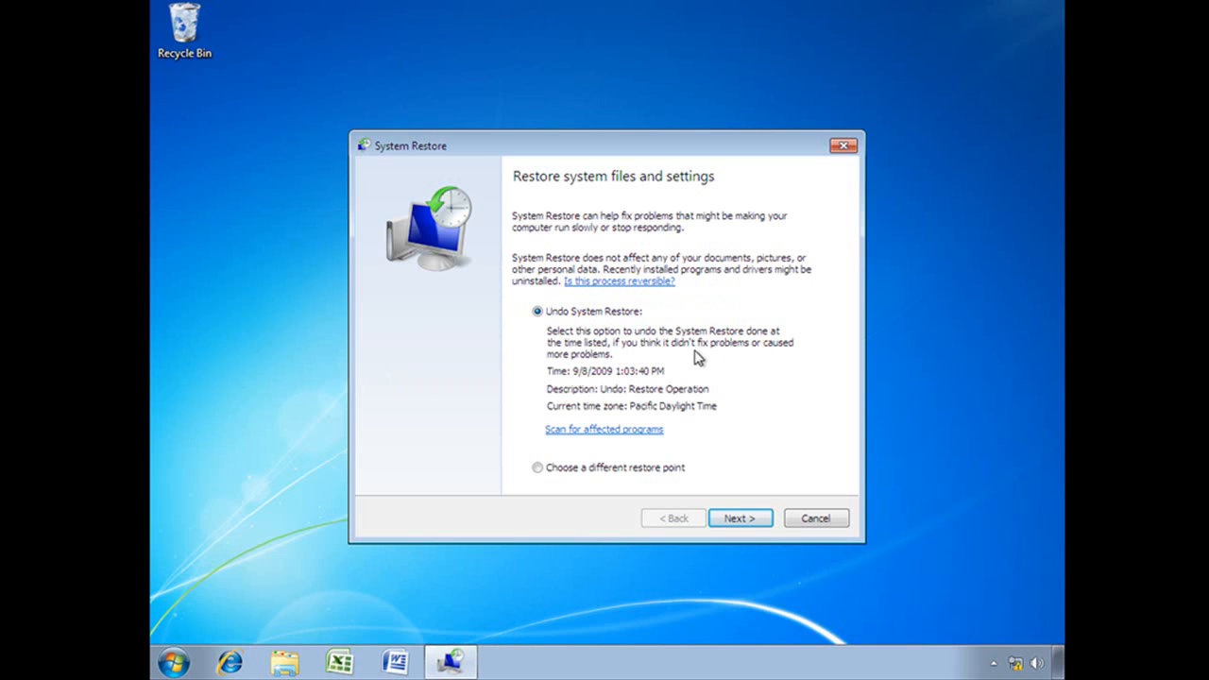
mouse_move(780, 360)
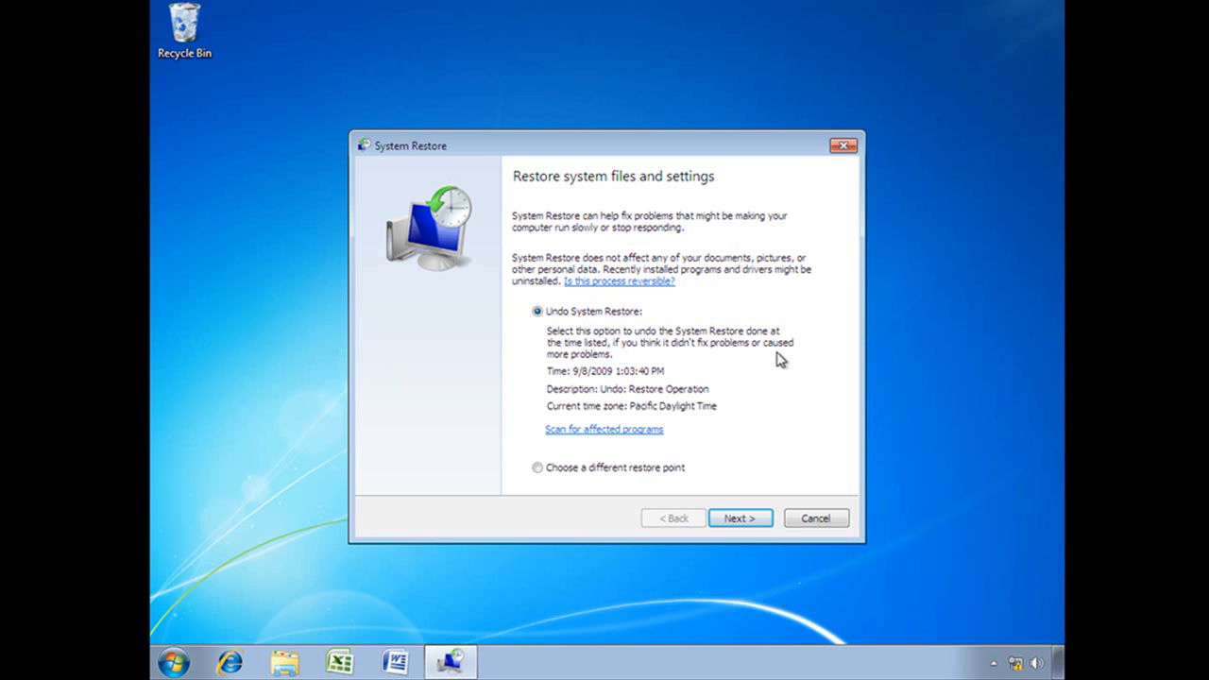
- Check All Programs for OneNote, then go Next and Back to show the restore point list
click(172, 662)
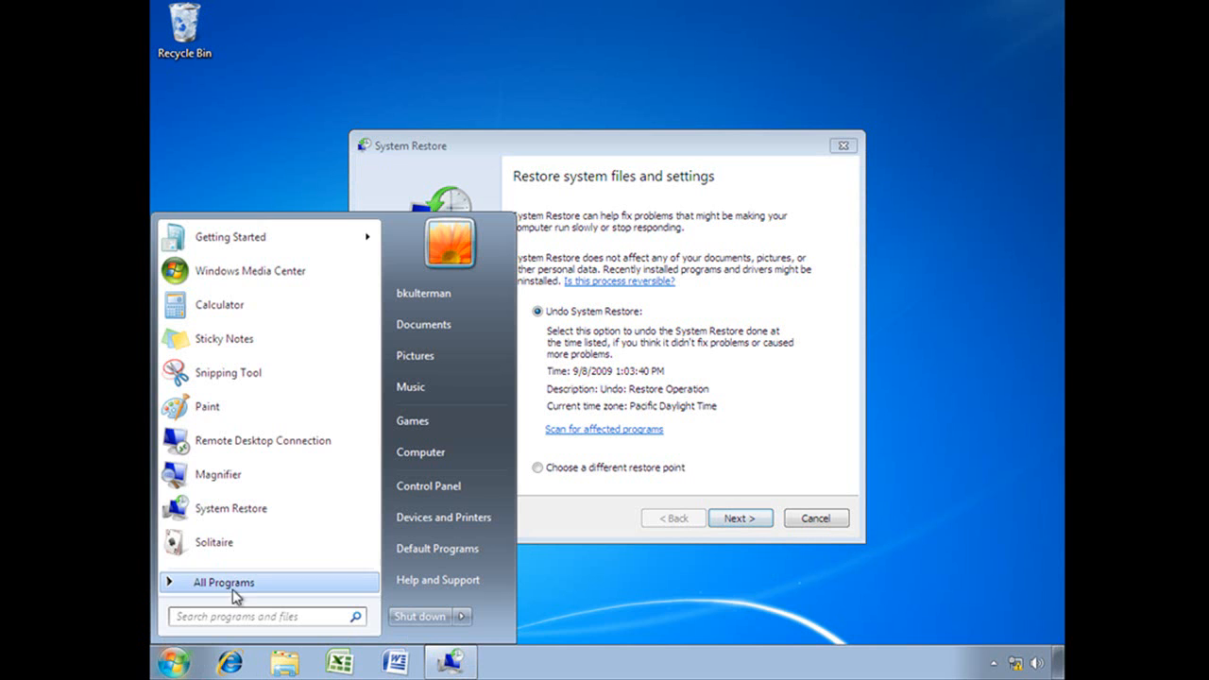
click(224, 582)
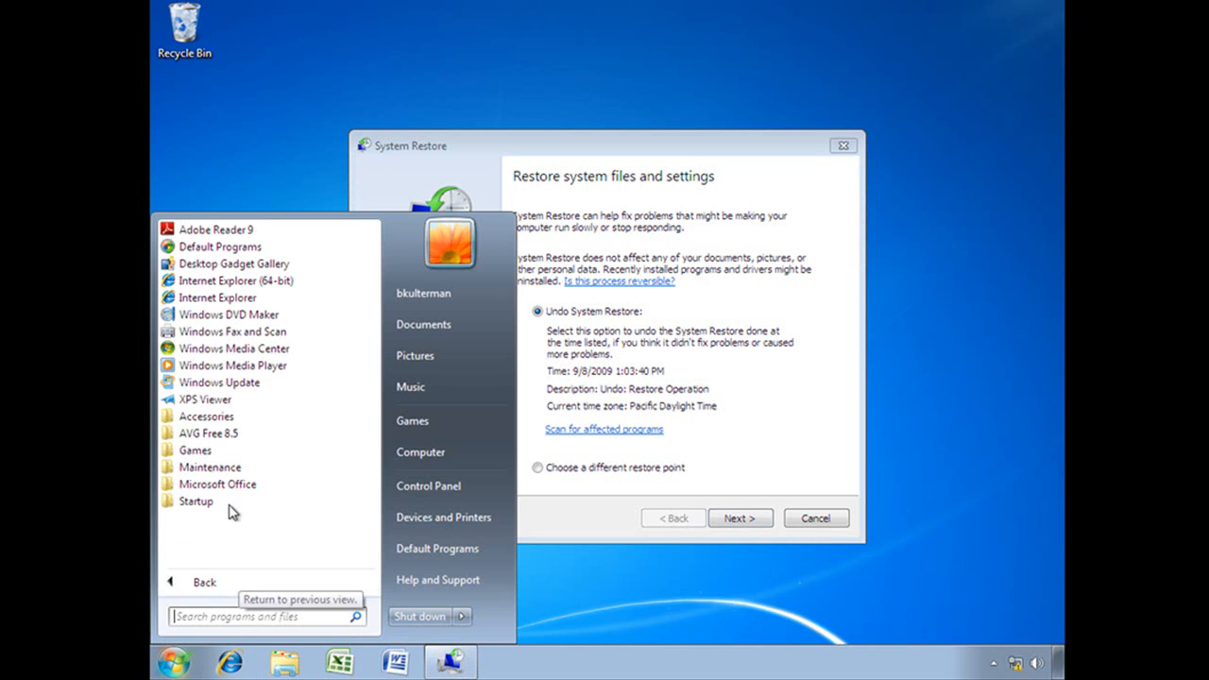
click(217, 484)
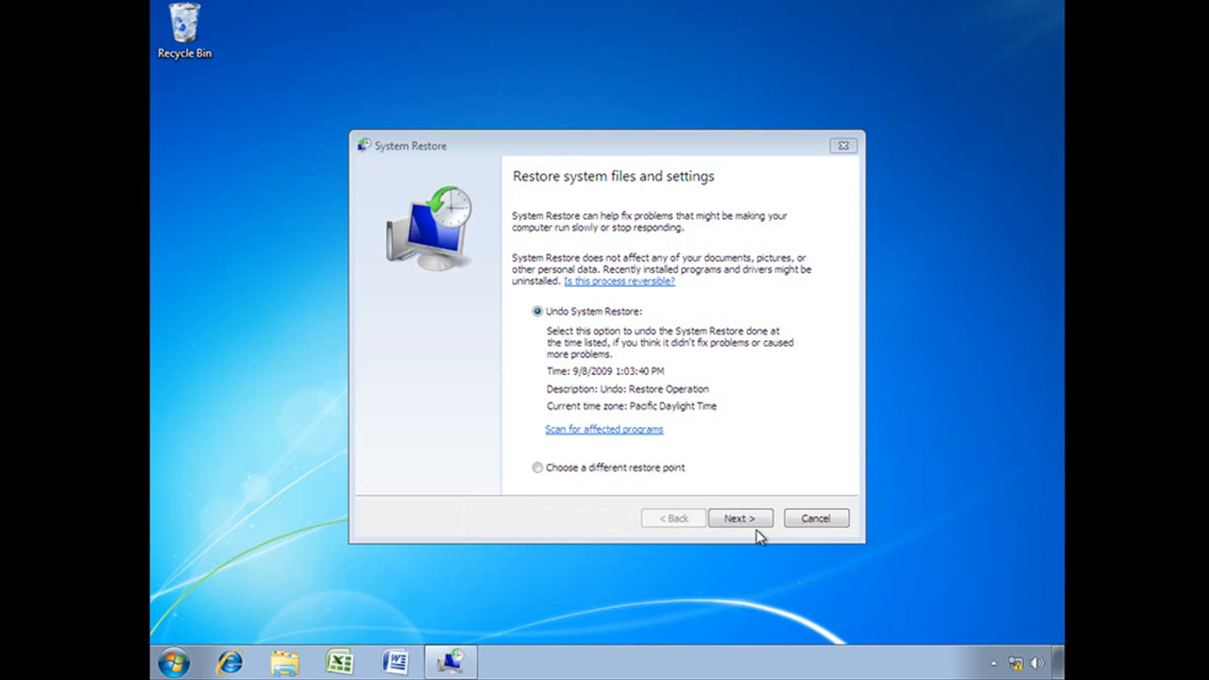
click(739, 518)
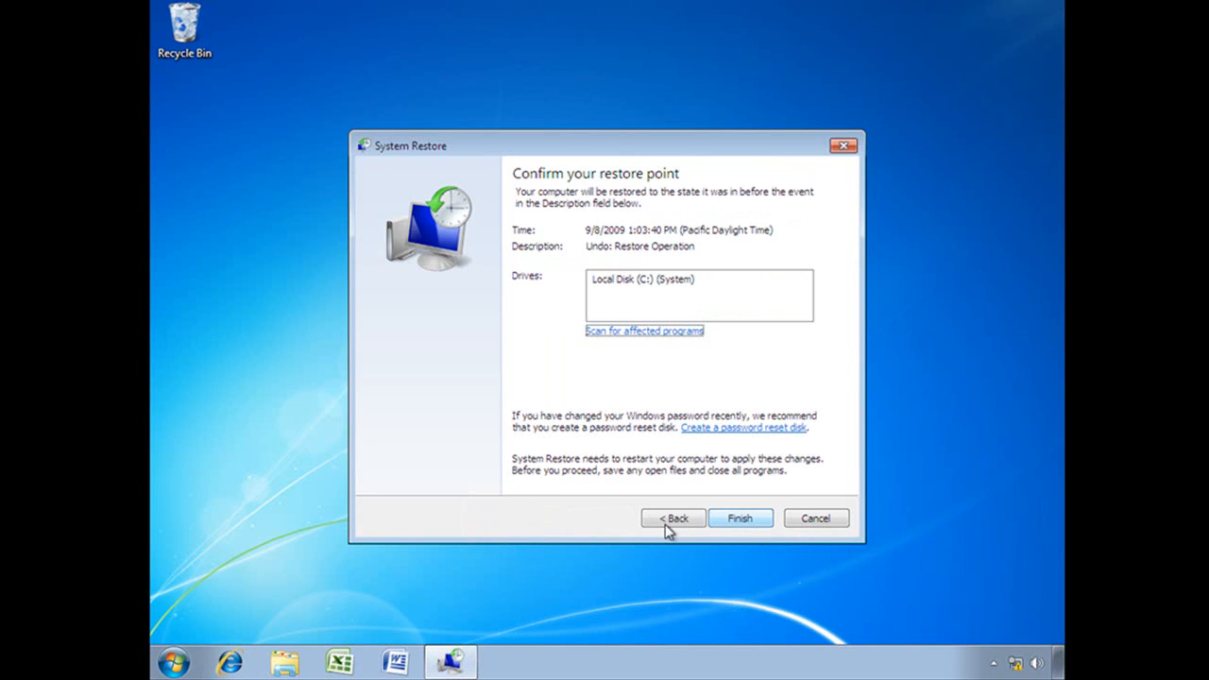
click(673, 517)
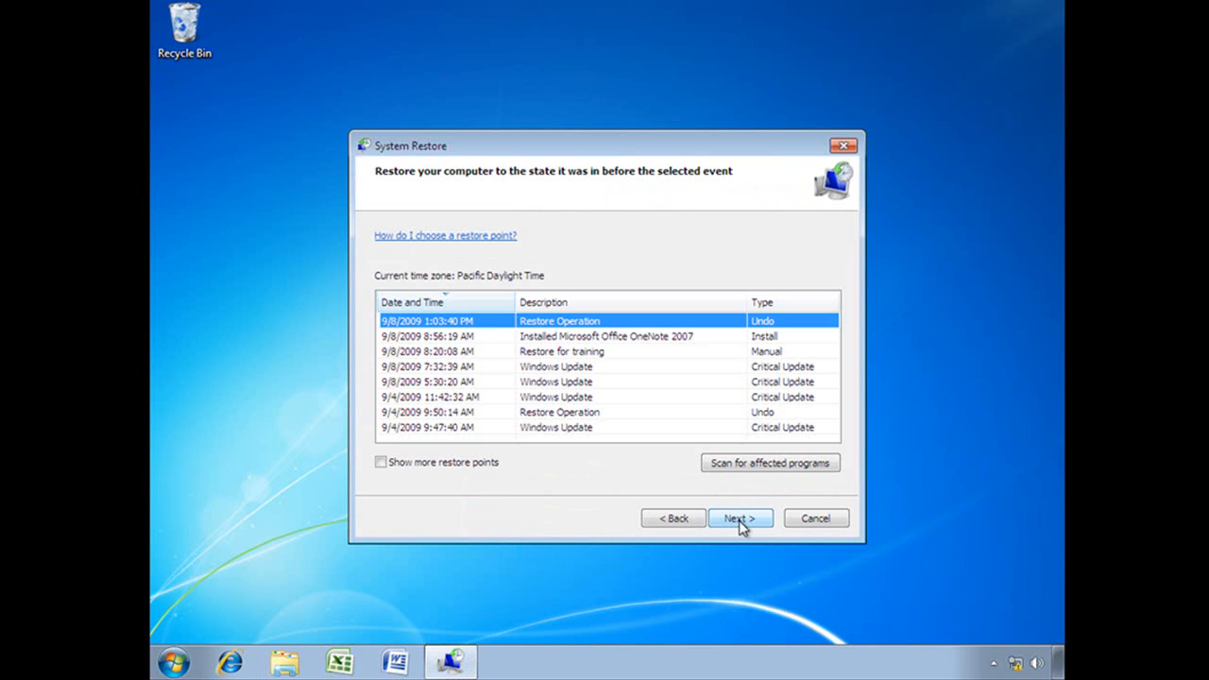
mouse_move(770, 338)
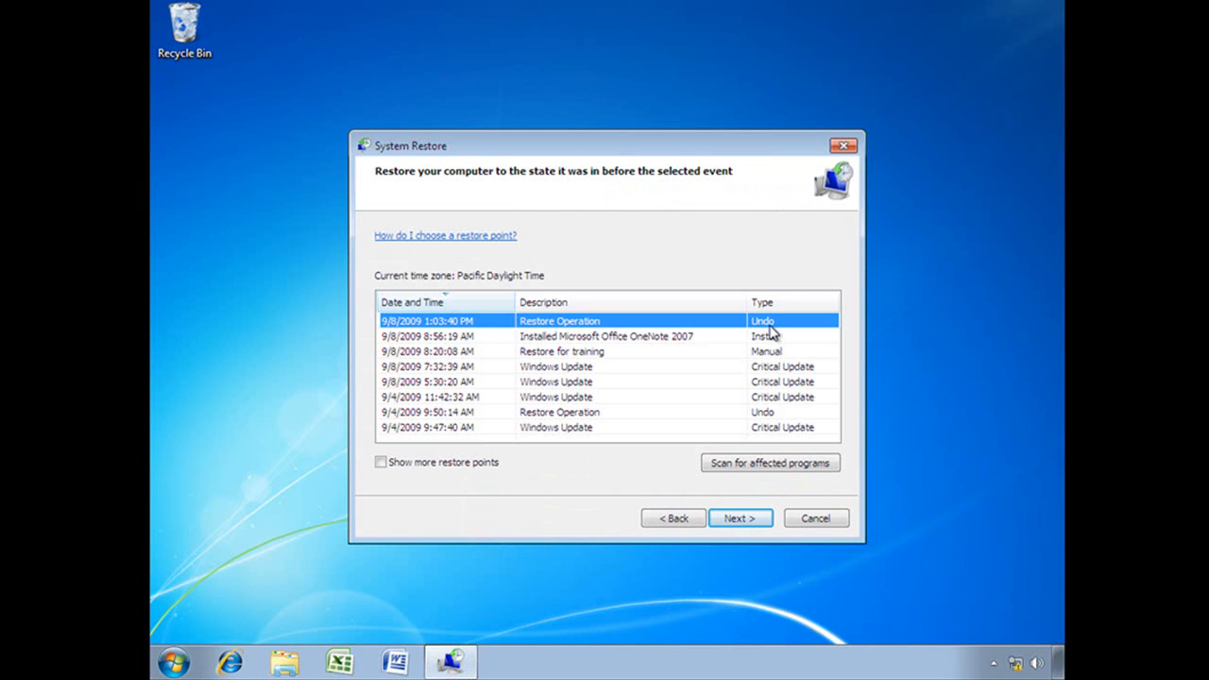
mouse_move(751, 517)
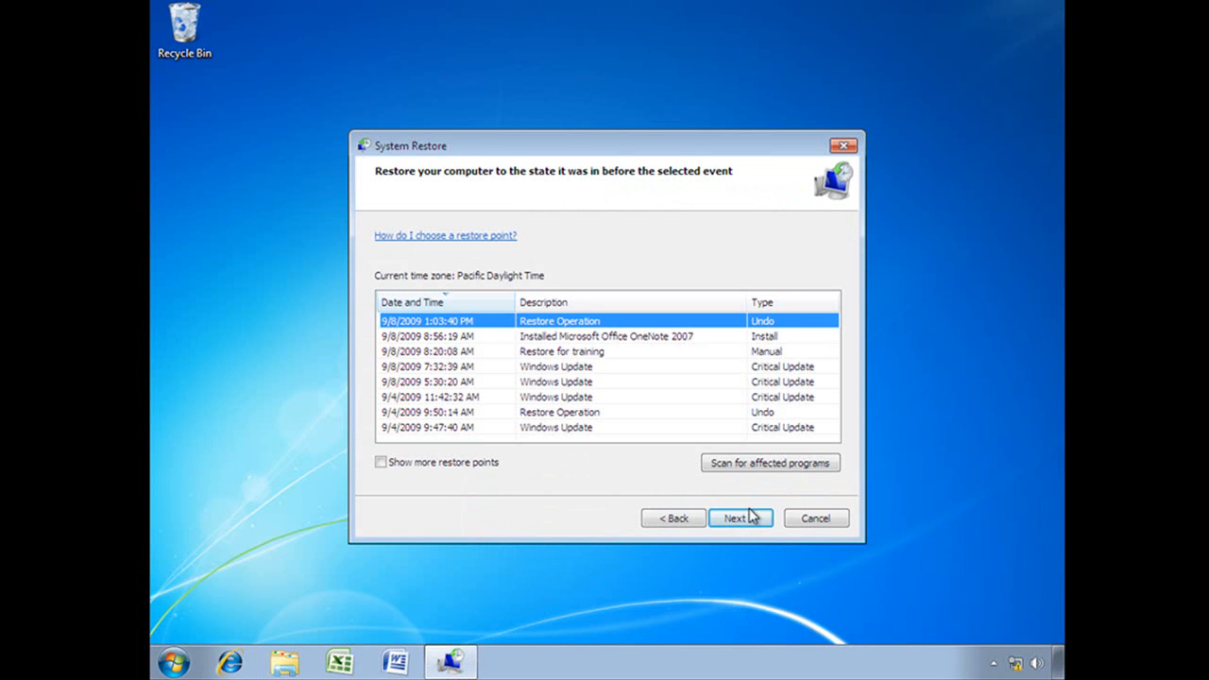
mouse_move(669, 342)
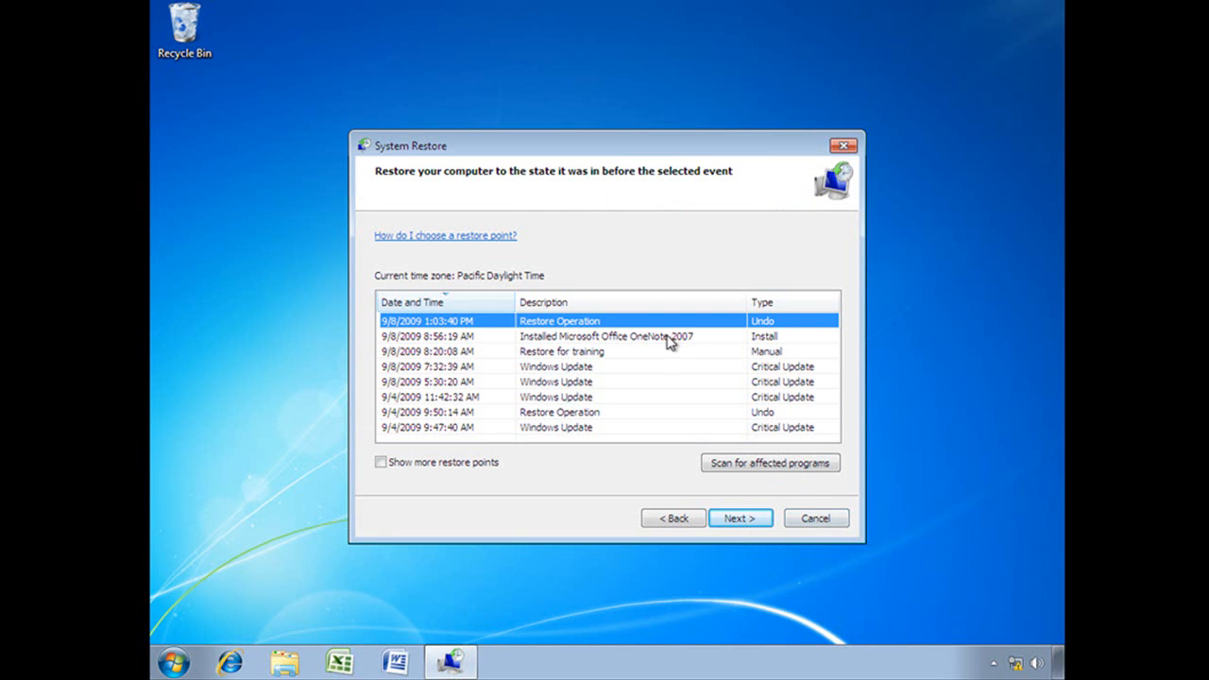